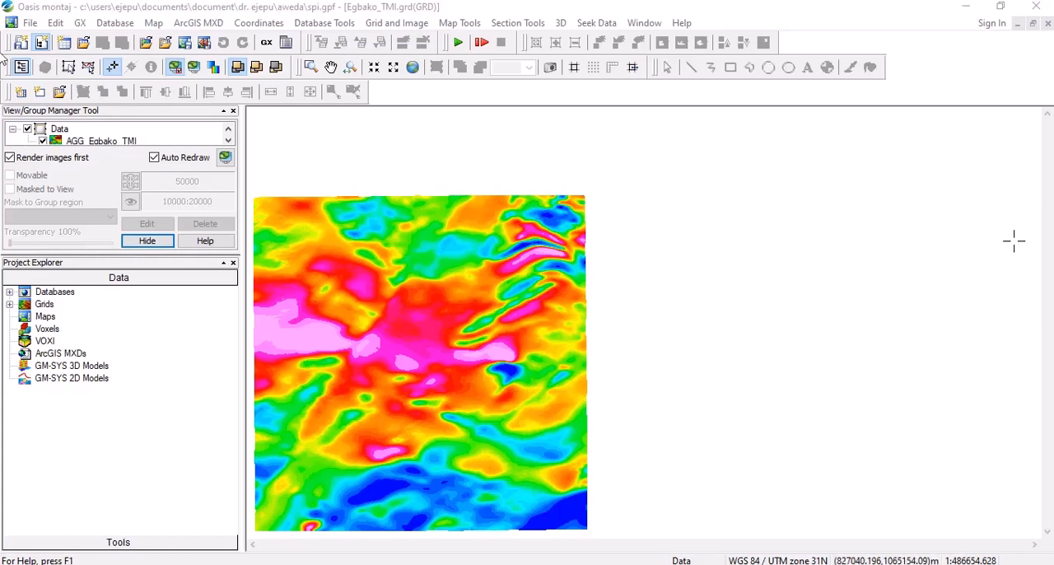
Step: Load the spi.omn custom menu file from the omn folder via GX > Load Menu
{"action": "left_click", "coordinate": [79, 23]}
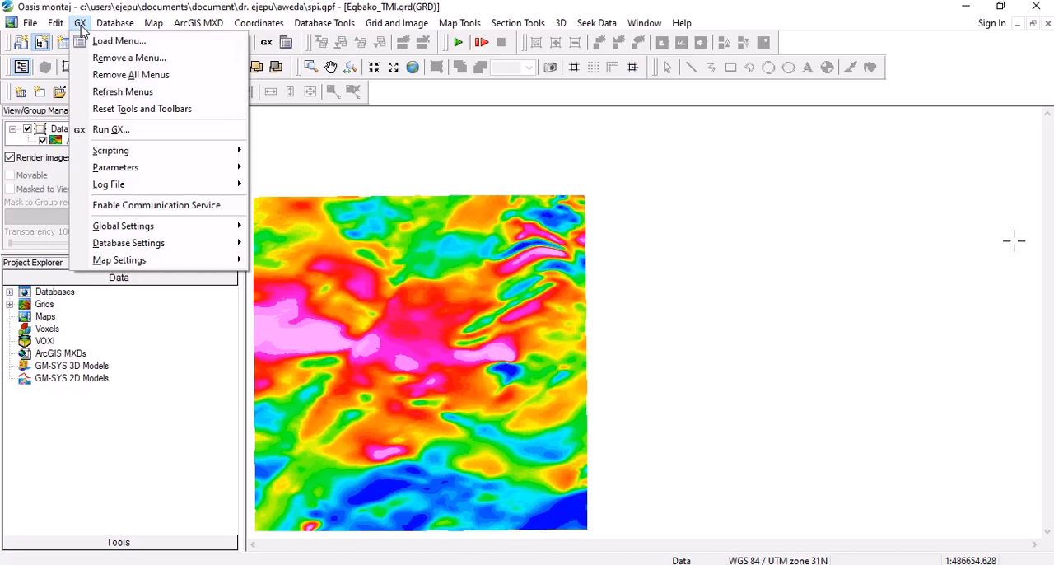
{"action": "mouse_move", "coordinate": [118, 40]}
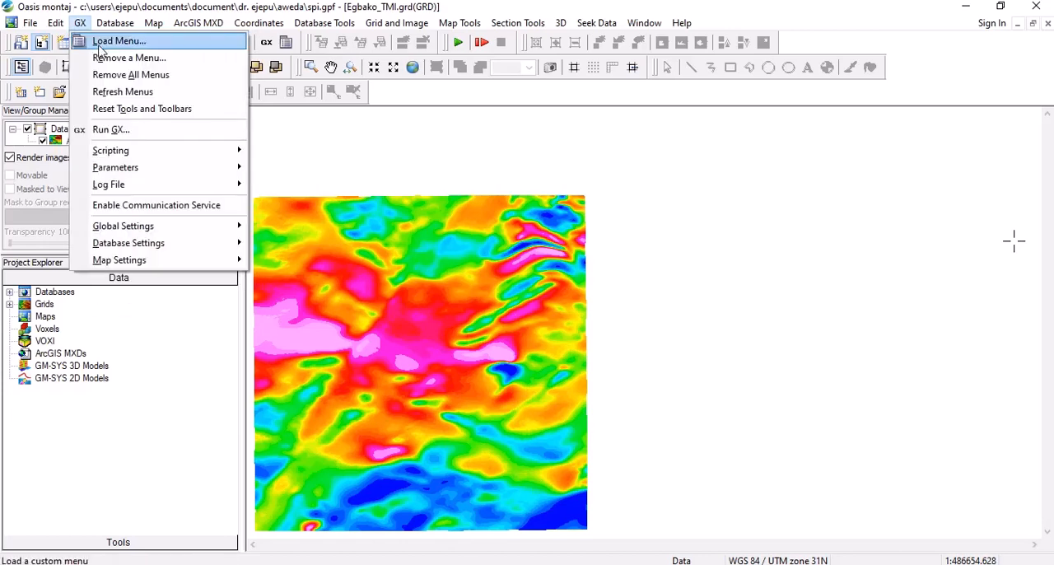
{"action": "left_click", "coordinate": [119, 39]}
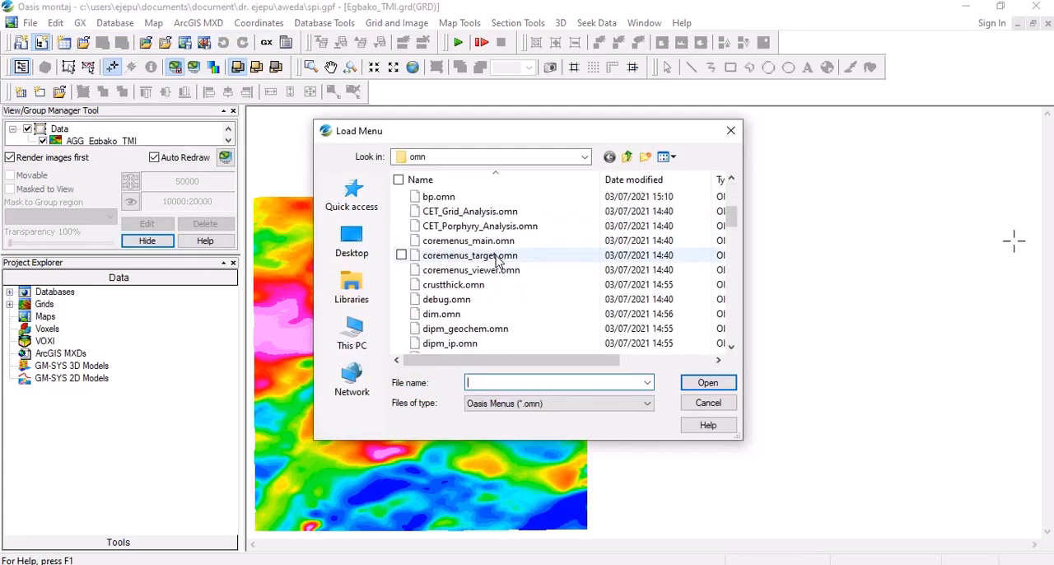
{"action": "left_click", "coordinate": [448, 196]}
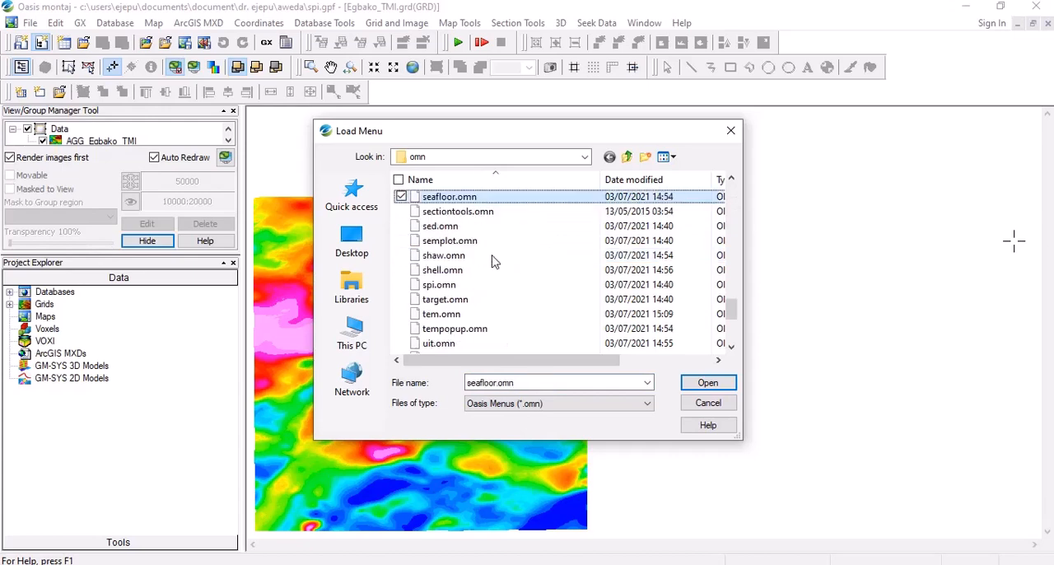
{"action": "left_click", "coordinate": [438, 284]}
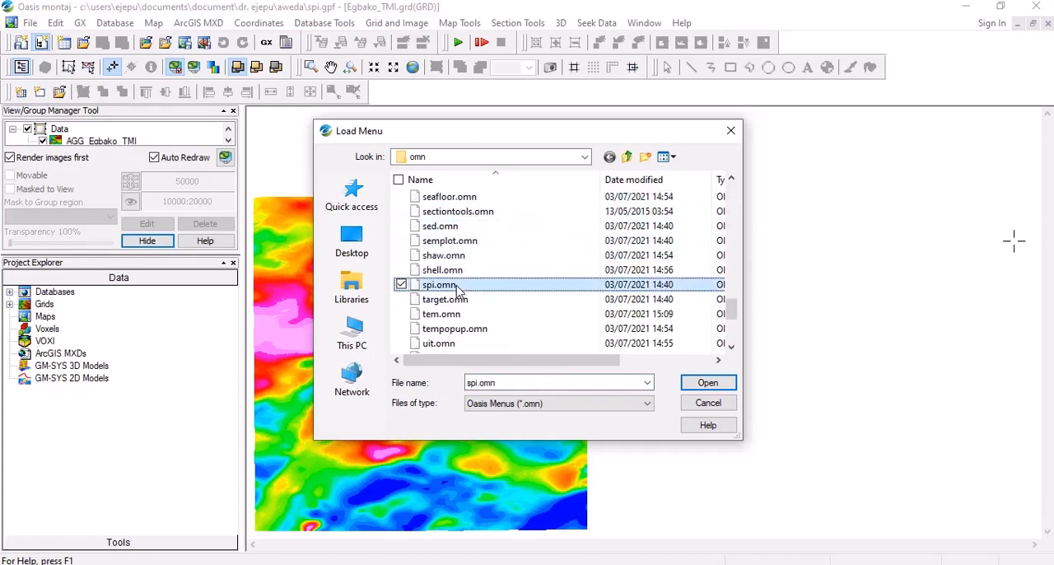
{"action": "left_click", "coordinate": [706, 382]}
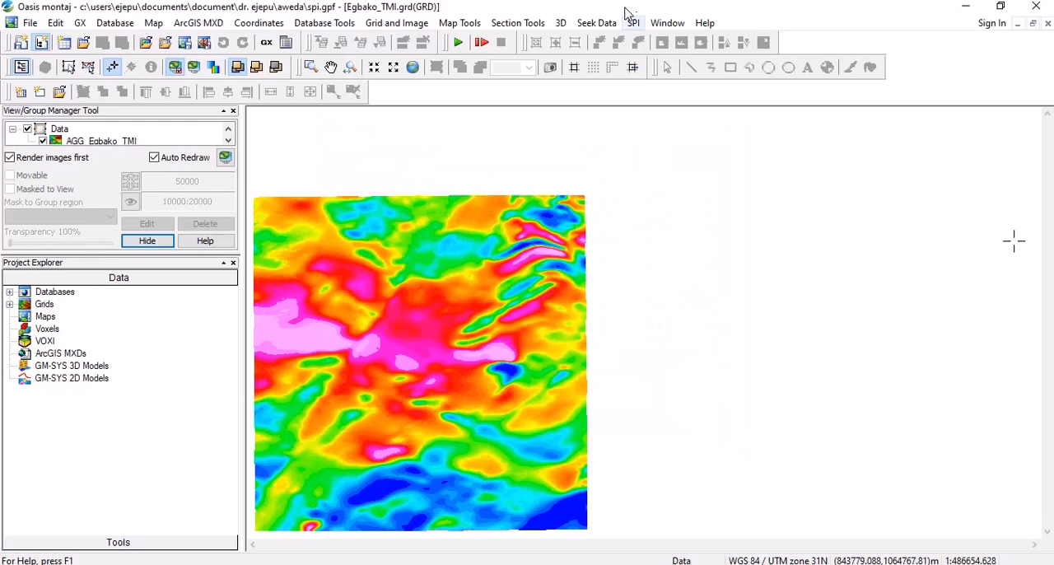
{"action": "left_click", "coordinate": [632, 23]}
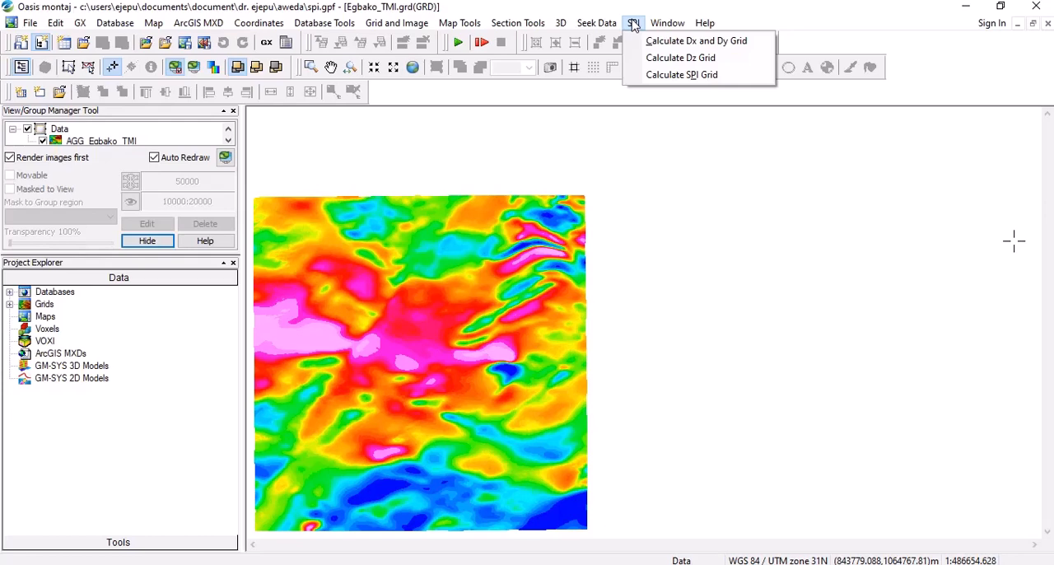
{"action": "mouse_move", "coordinate": [680, 58]}
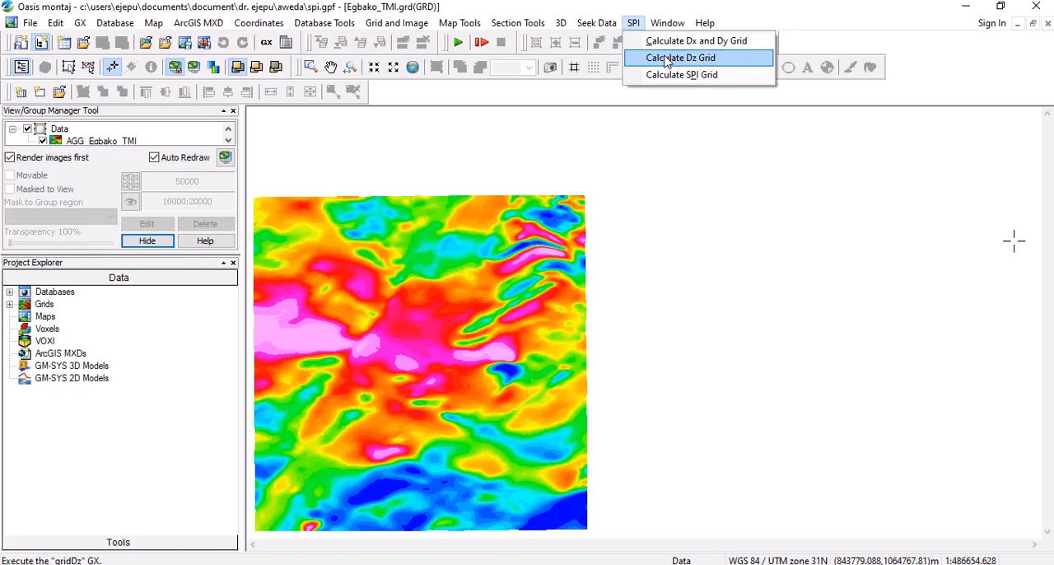
{"action": "mouse_move", "coordinate": [695, 39]}
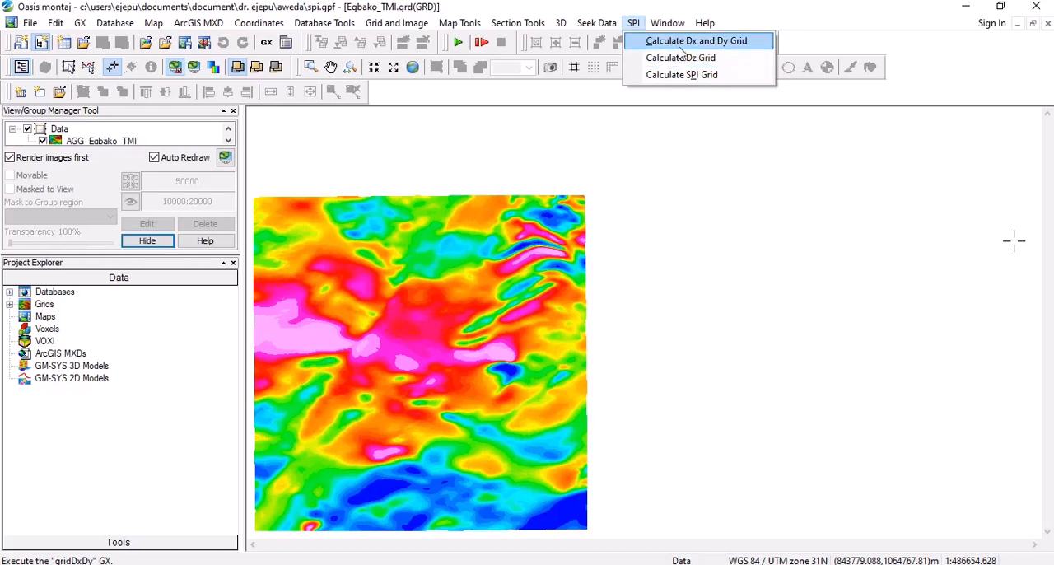
{"action": "mouse_move", "coordinate": [680, 56]}
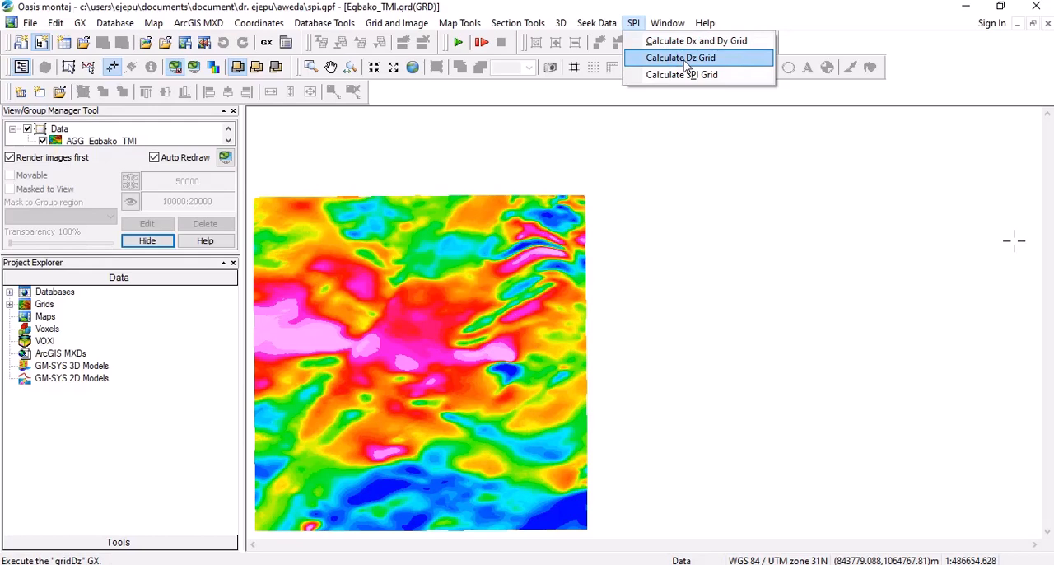
{"action": "mouse_move", "coordinate": [682, 74]}
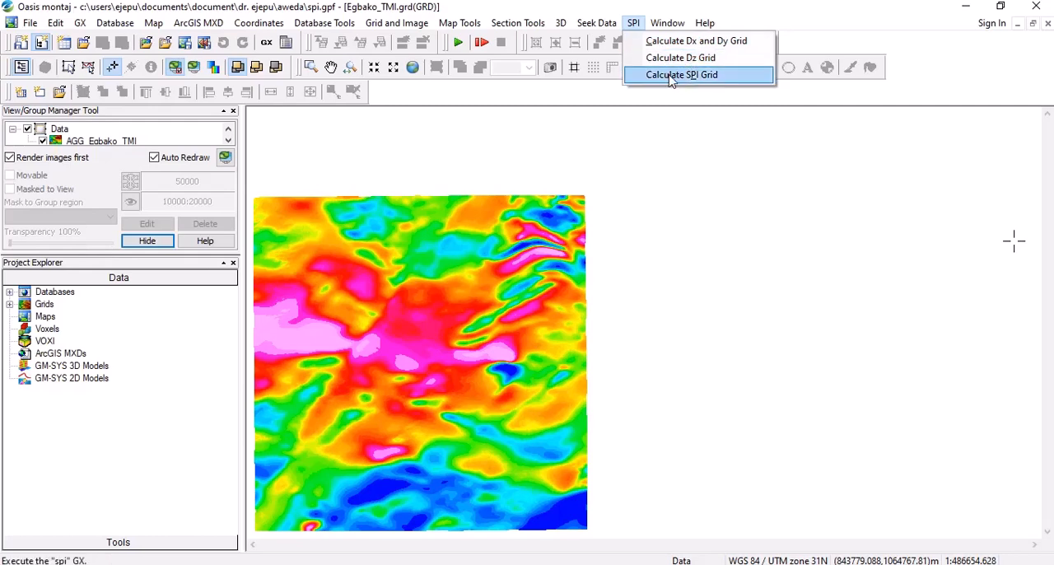
{"action": "left_click", "coordinate": [682, 75]}
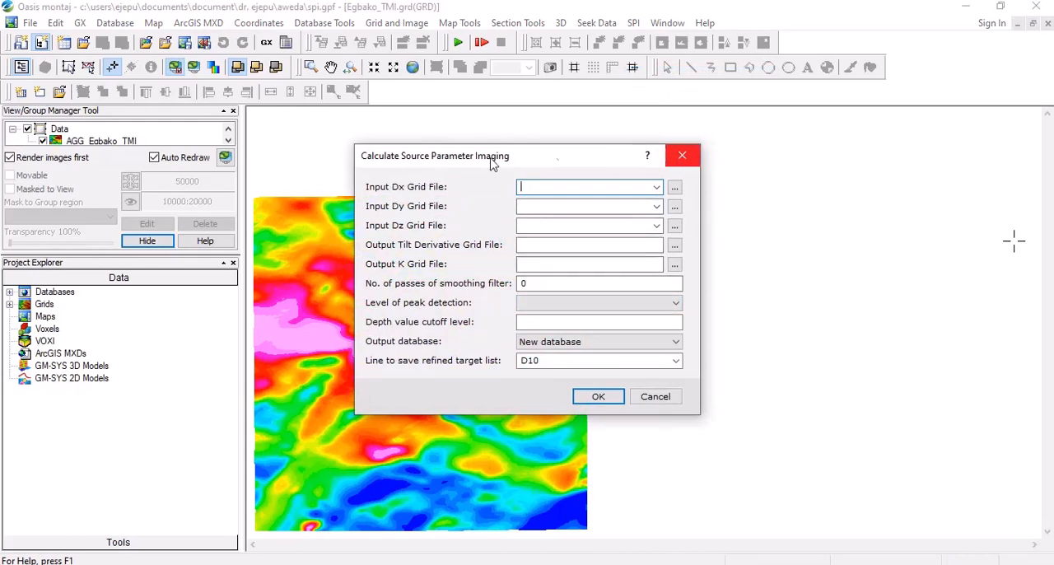
{"action": "left_click", "coordinate": [656, 396]}
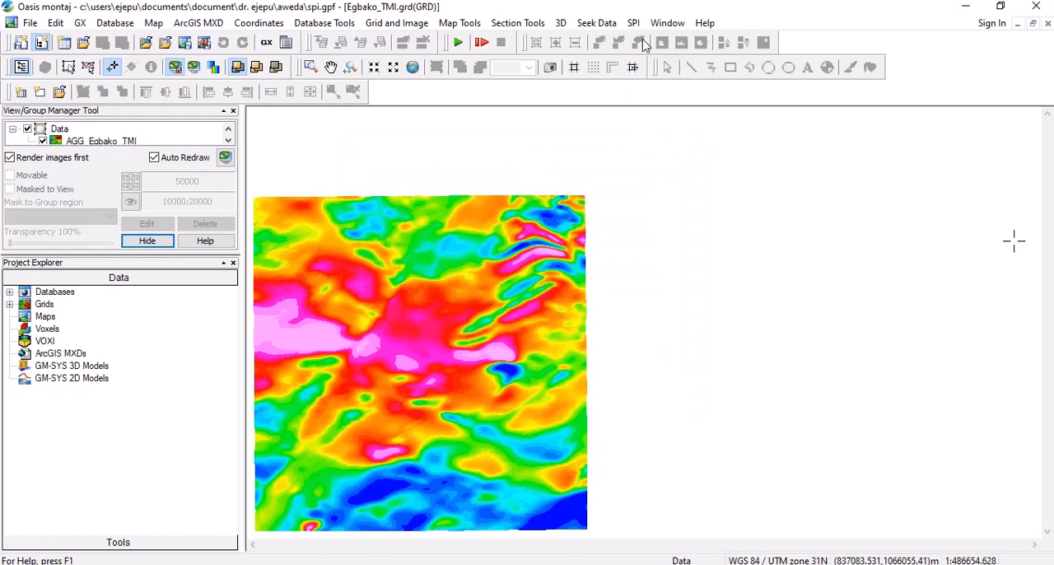
Step: Compute horizontal derivatives of Egbako_TMI.grd, naming the outputs DX and DY
{"action": "left_click", "coordinate": [633, 23]}
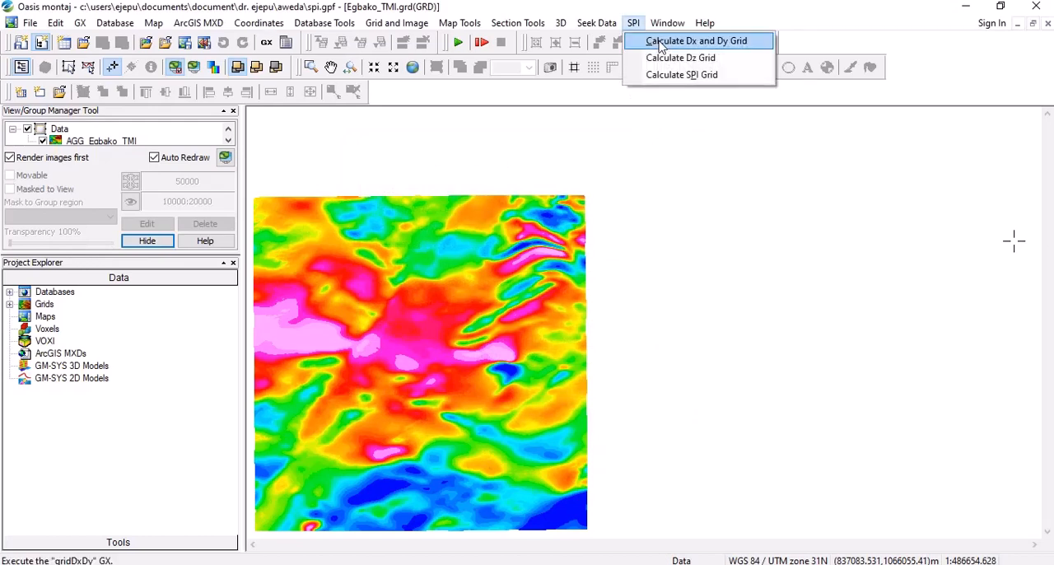
{"action": "left_click", "coordinate": [695, 40]}
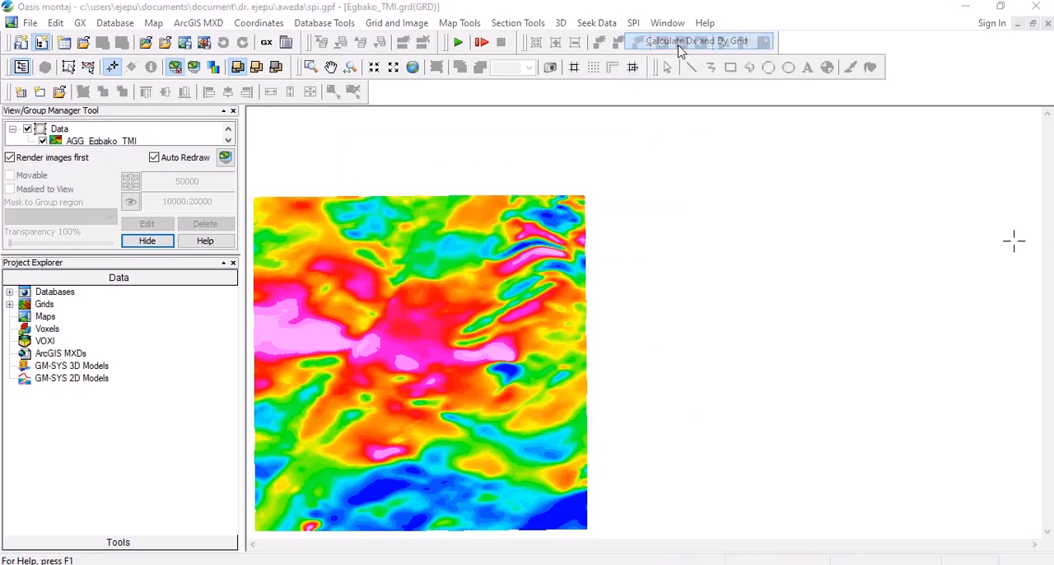
{"action": "left_click", "coordinate": [694, 41]}
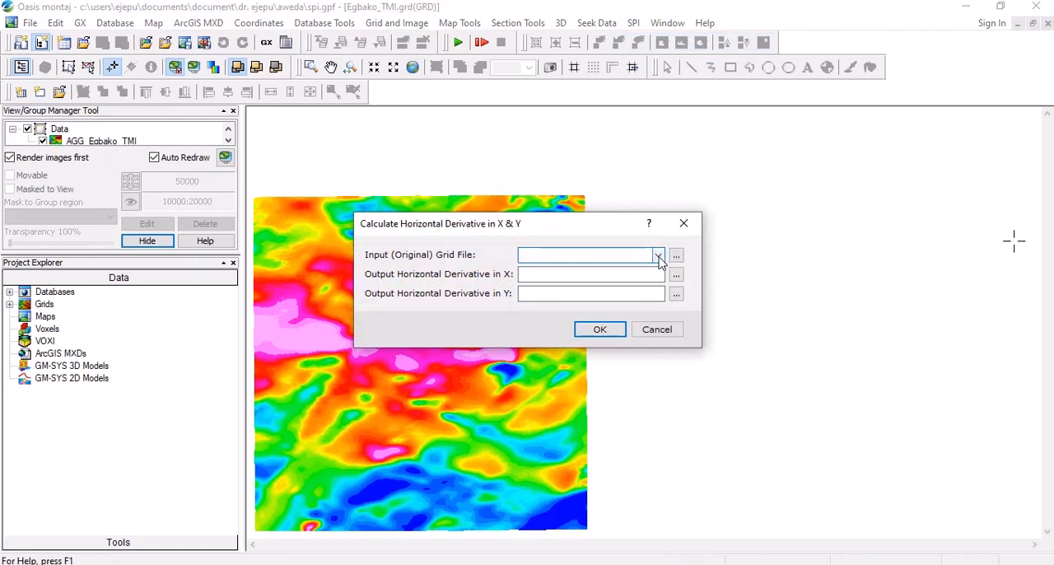
{"action": "left_click", "coordinate": [658, 254]}
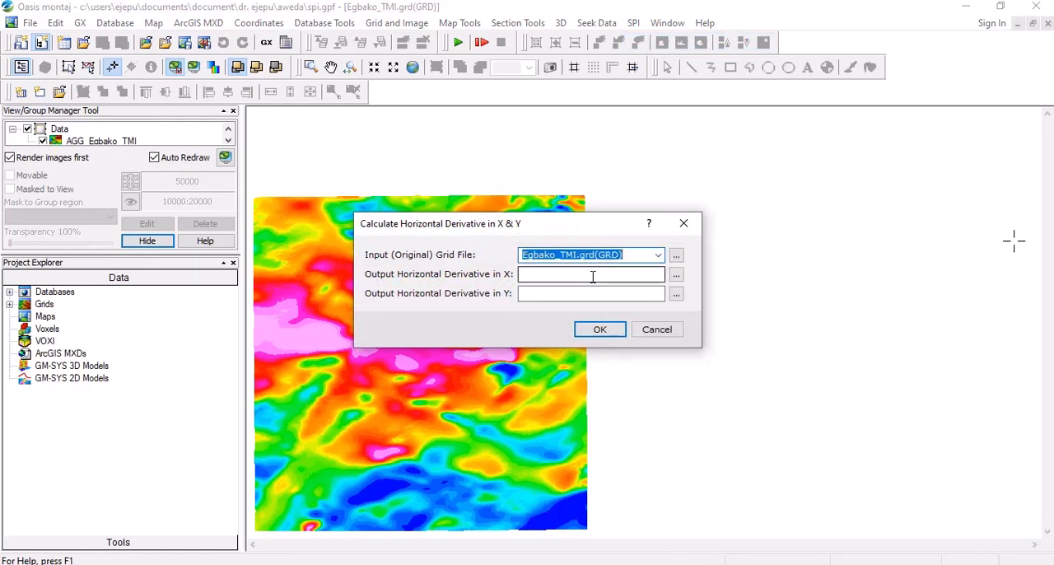
{"action": "left_click", "coordinate": [589, 273]}
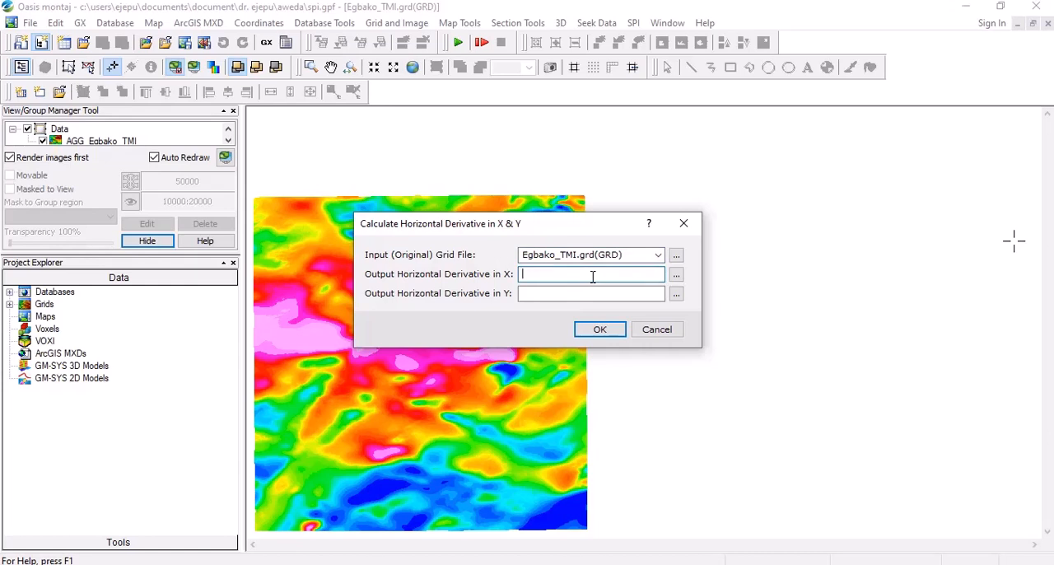
{"action": "type", "text": "DX"}
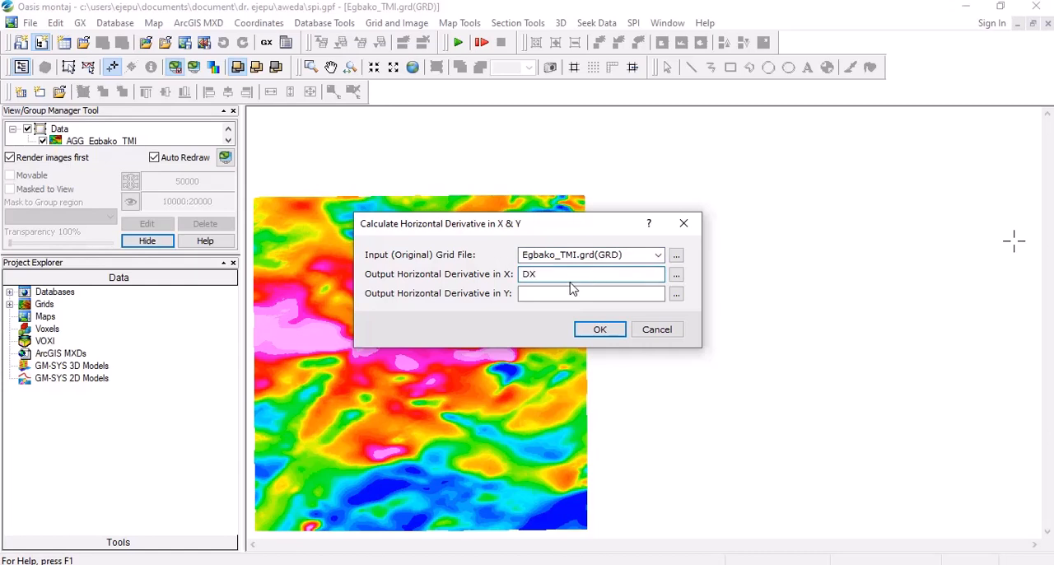
{"action": "type", "text": "D"}
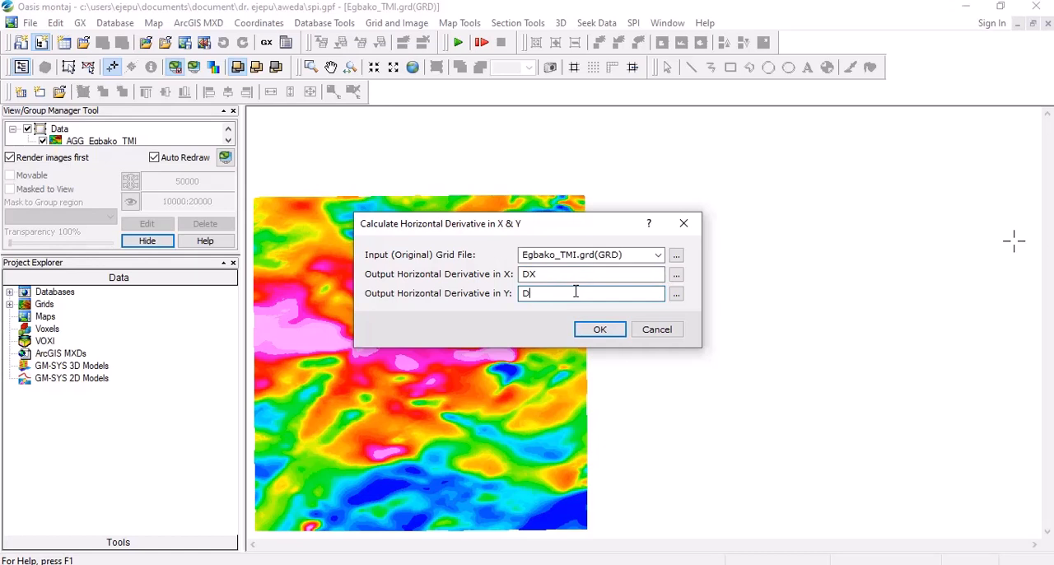
{"action": "left_click", "coordinate": [599, 329]}
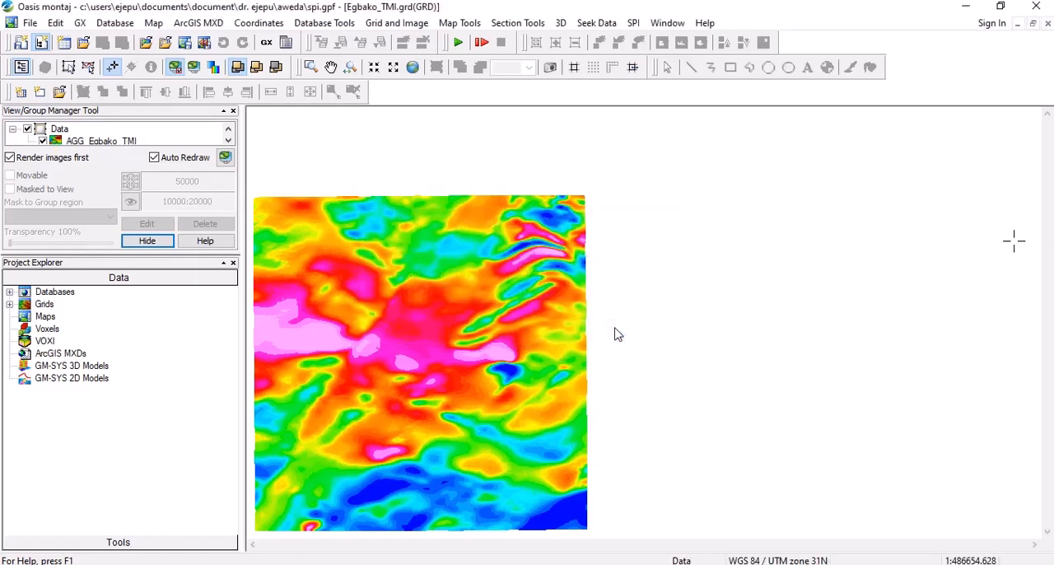
{"action": "mouse_move", "coordinate": [660, 338]}
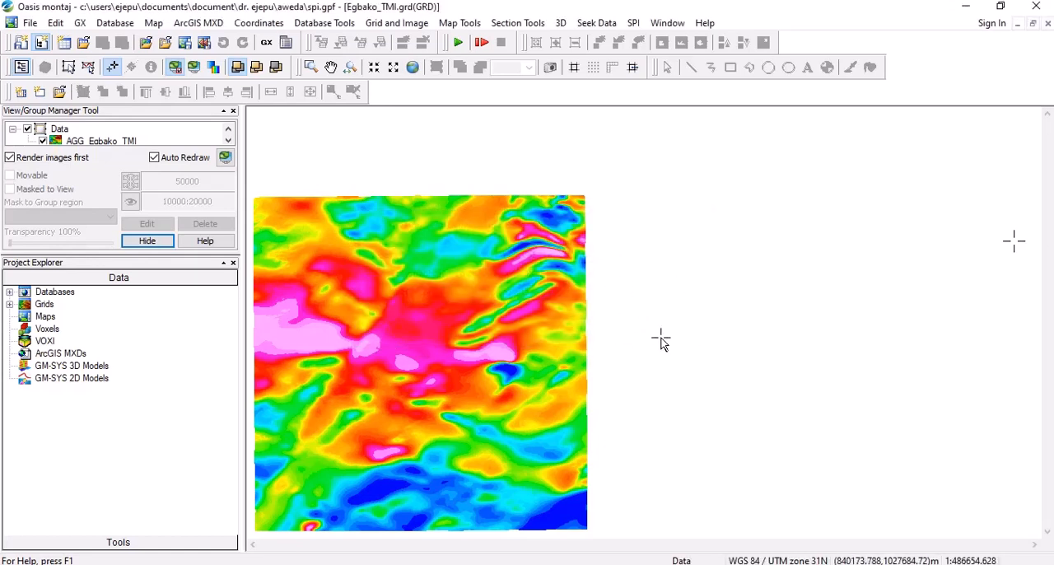
Step: Compute the vertical derivative of the TMI grid into a new grid named DZ
{"action": "left_click", "coordinate": [632, 23]}
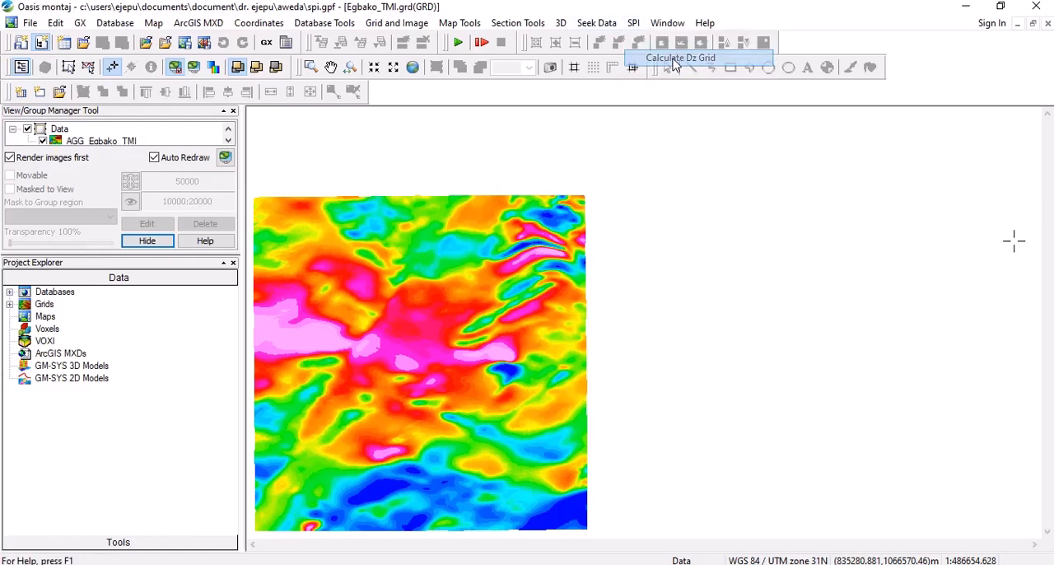
{"action": "left_click", "coordinate": [680, 57]}
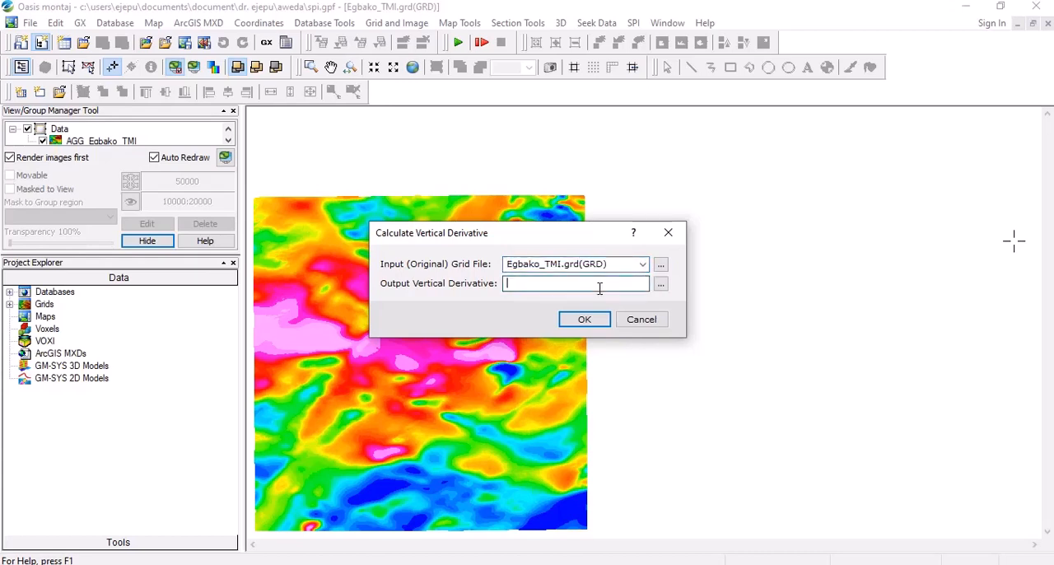
{"action": "type", "text": "D"}
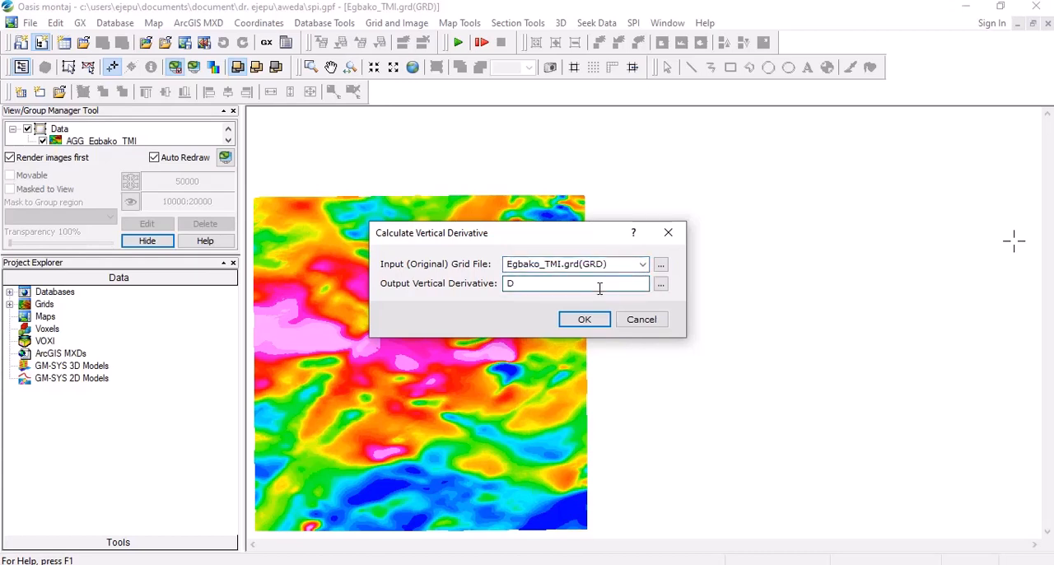
{"action": "type", "text": "Z"}
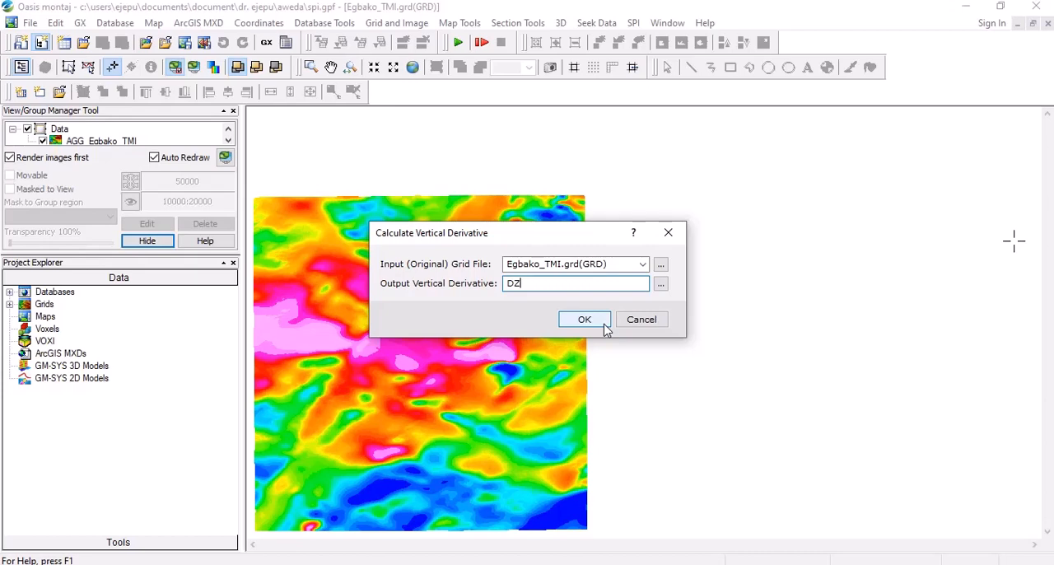
{"action": "mouse_move", "coordinate": [606, 329]}
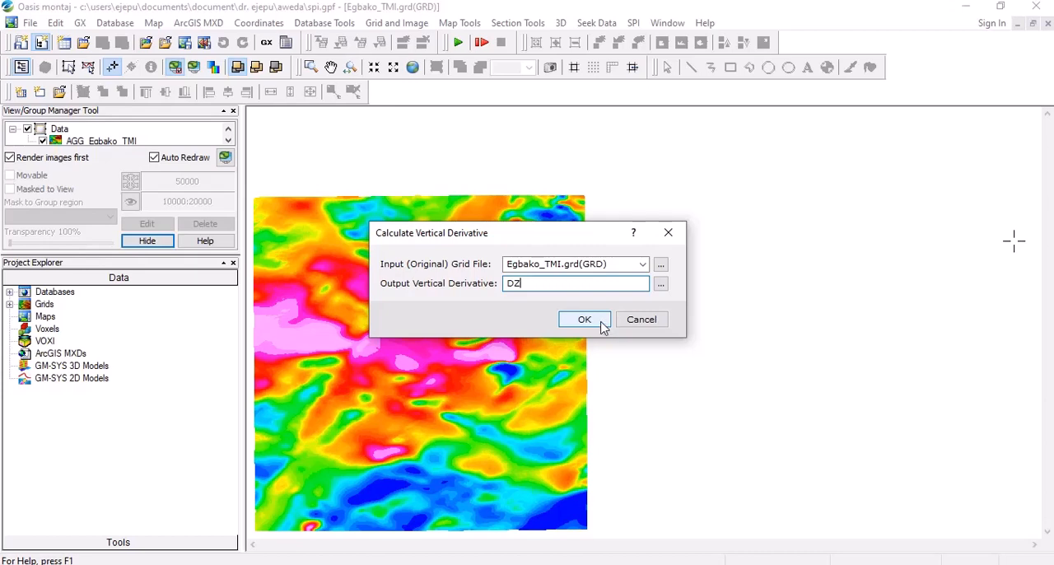
{"action": "mouse_move", "coordinate": [600, 326]}
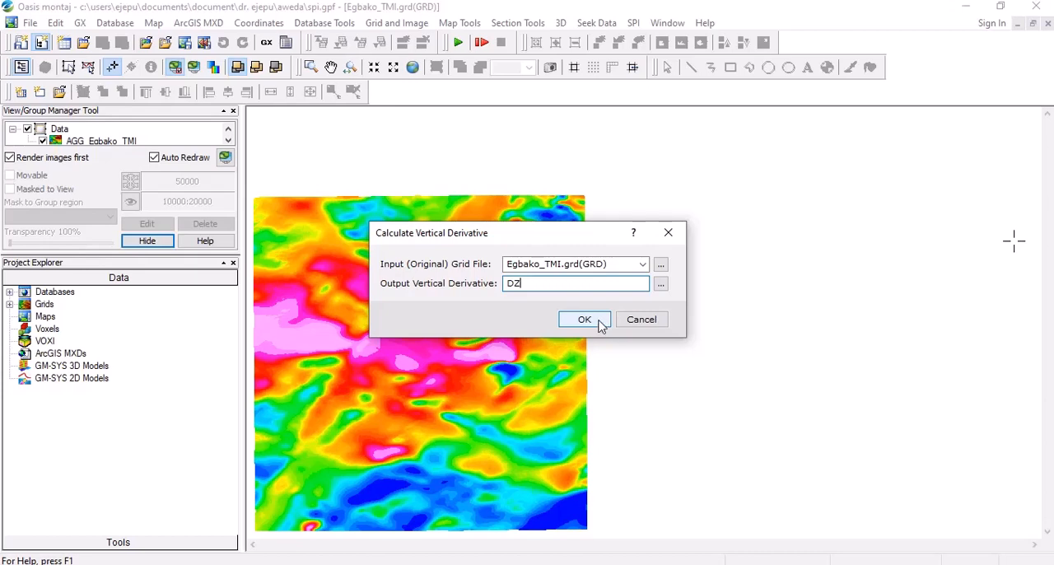
{"action": "mouse_move", "coordinate": [594, 327]}
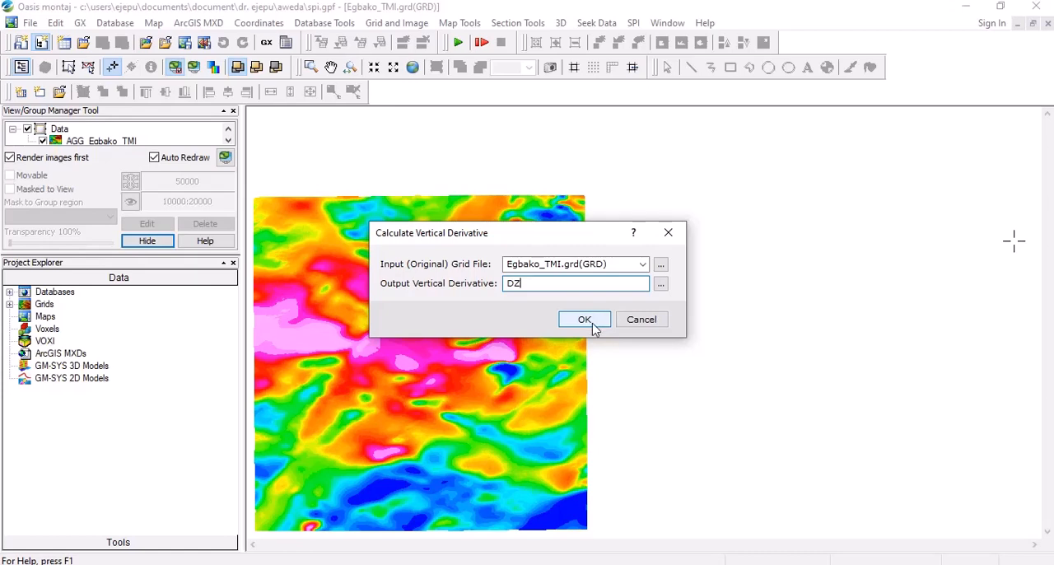
{"action": "left_click", "coordinate": [584, 319]}
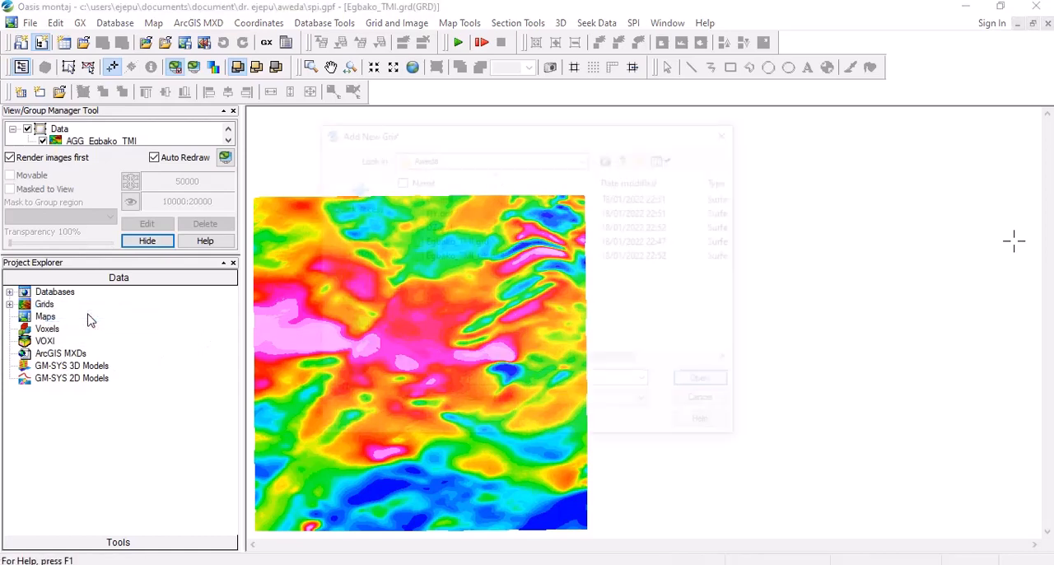
Step: Open DX.grd, DY.grd and DZ.grd so each derivative grid gets its own map window
{"action": "left_click", "coordinate": [398, 195]}
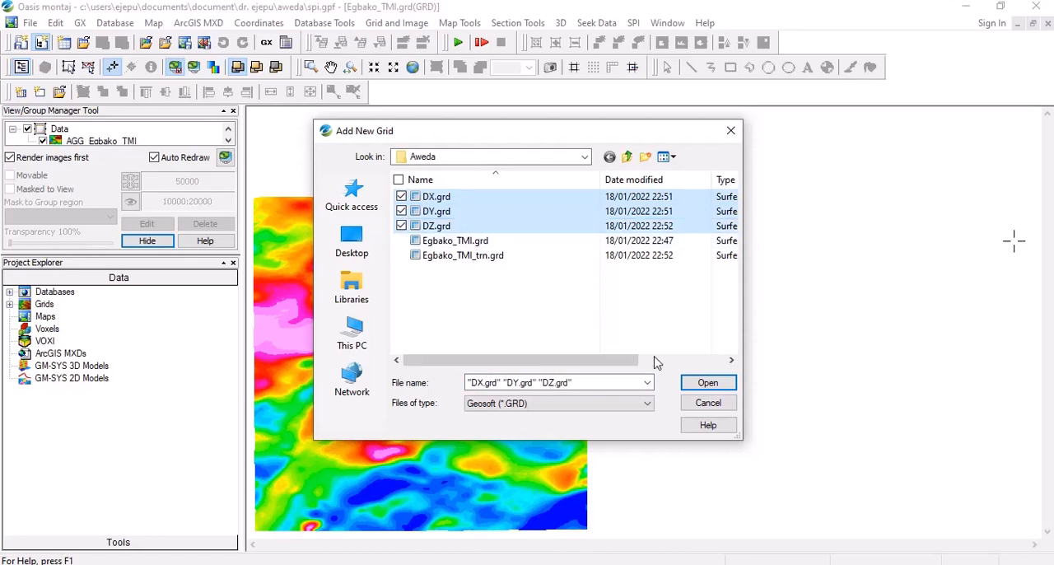
{"action": "left_click", "coordinate": [706, 382]}
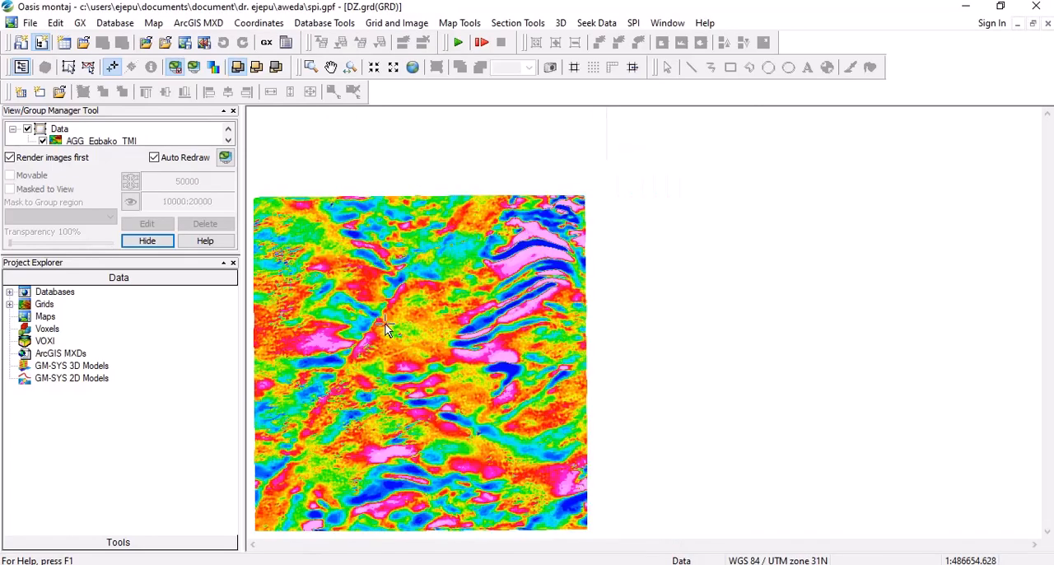
{"action": "left_click", "coordinate": [667, 23]}
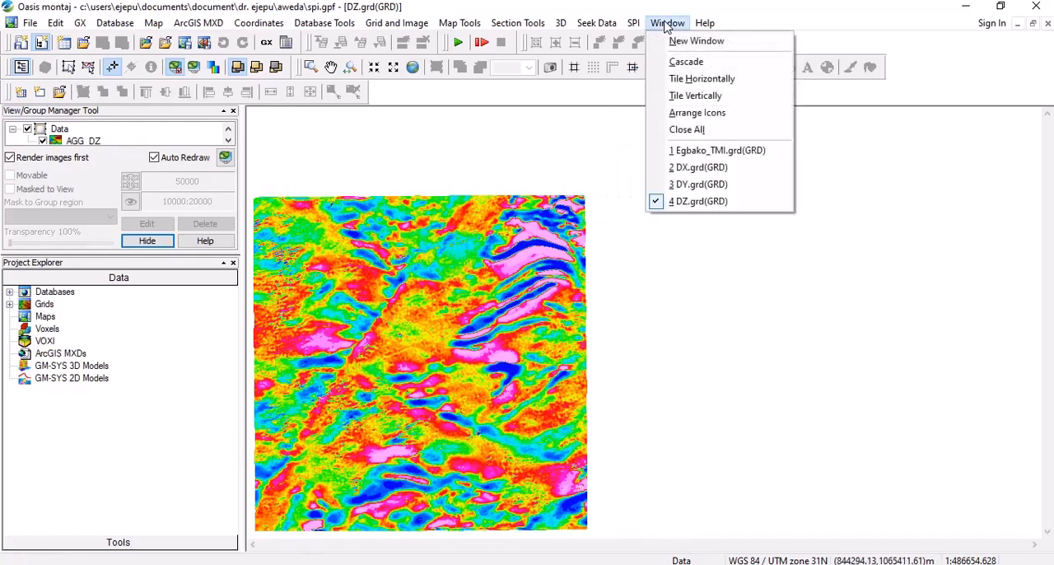
{"action": "mouse_move", "coordinate": [716, 149]}
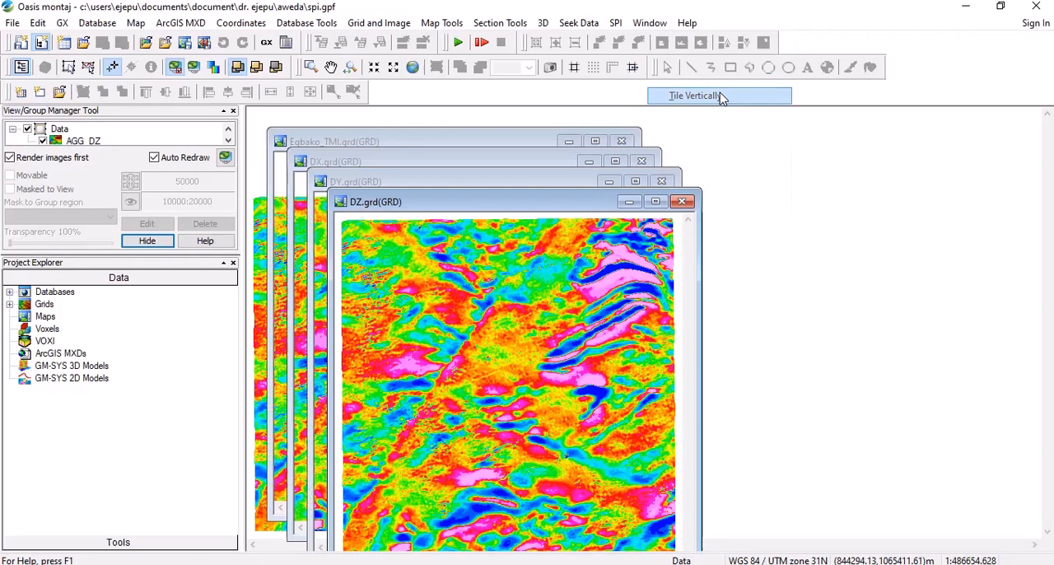
Step: Tile the DZ, DX, DY and TMI grid windows vertically so all four show at once
{"action": "left_click", "coordinate": [695, 96]}
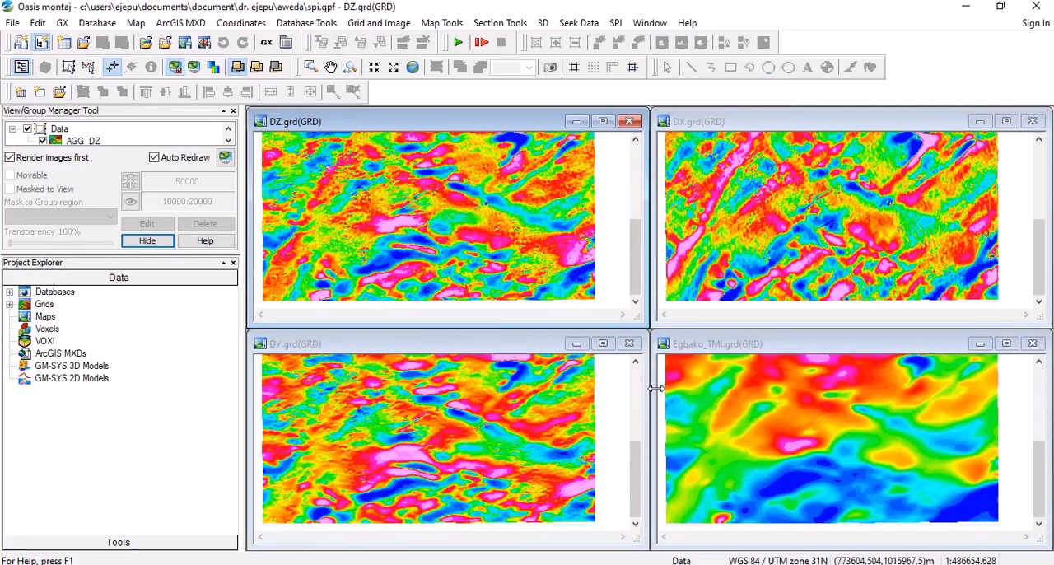
{"action": "left_click", "coordinate": [616, 23]}
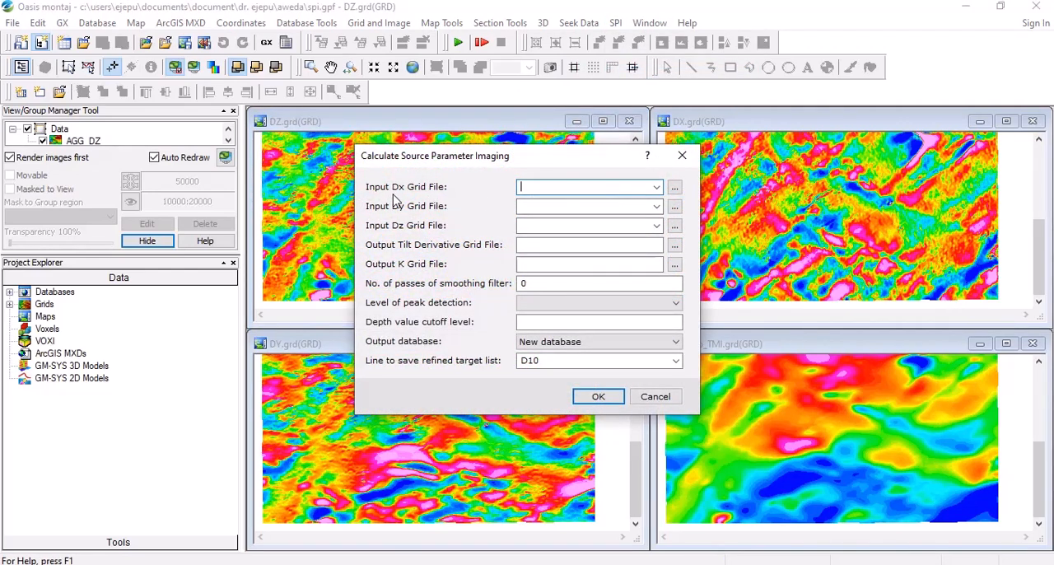
Step: Assign DX, DY and DZ as the x-, y- and z-derivative inputs for SPI
{"action": "left_click", "coordinate": [656, 188]}
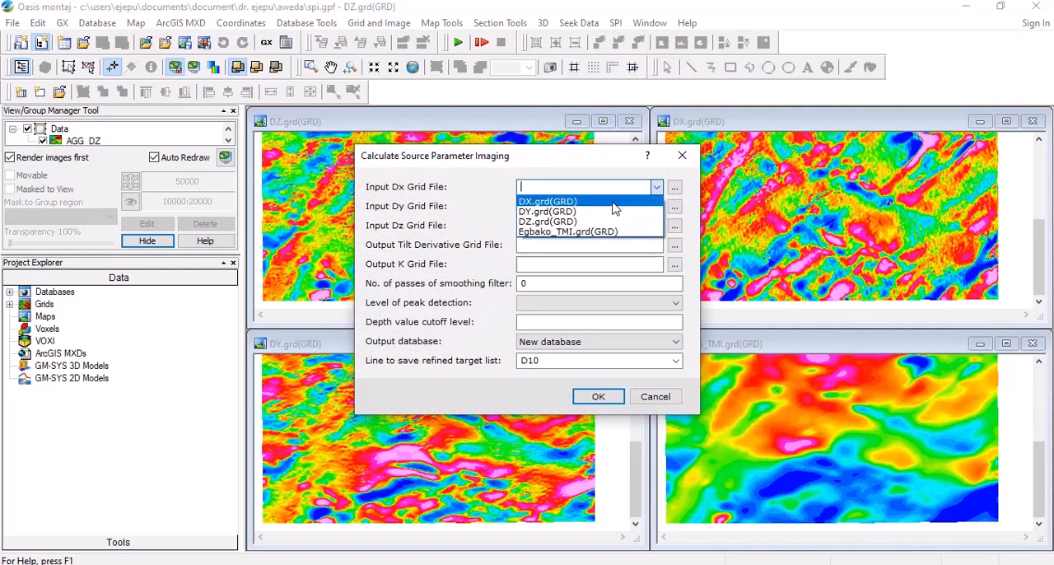
{"action": "left_click", "coordinate": [547, 201]}
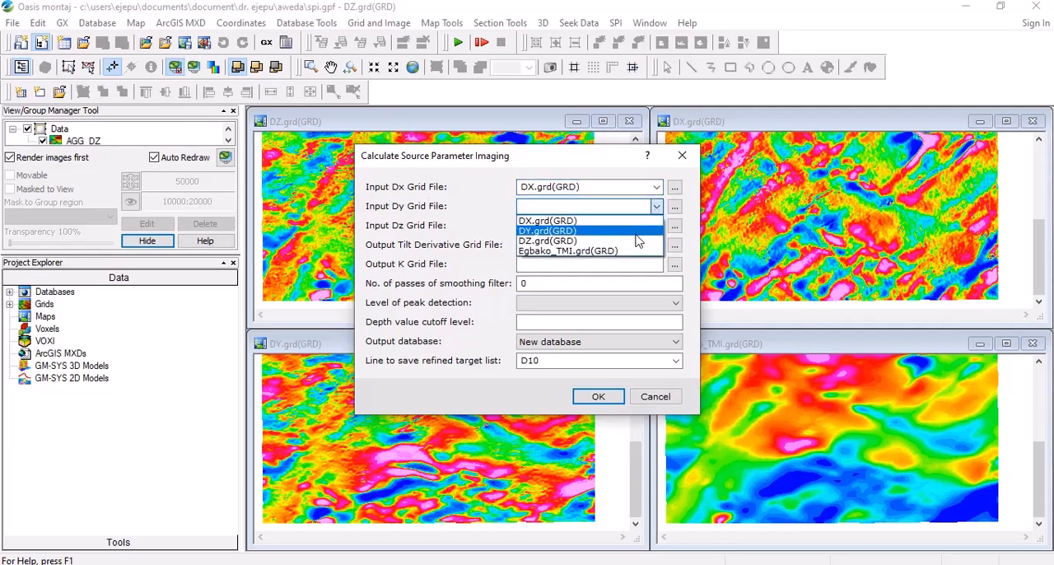
{"action": "left_click", "coordinate": [546, 230]}
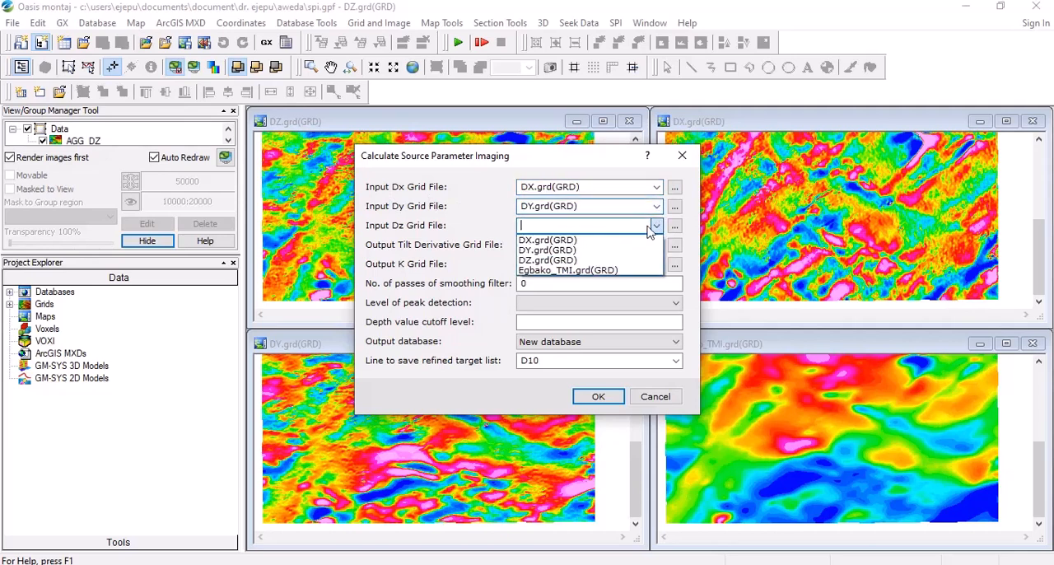
{"action": "left_click", "coordinate": [546, 260]}
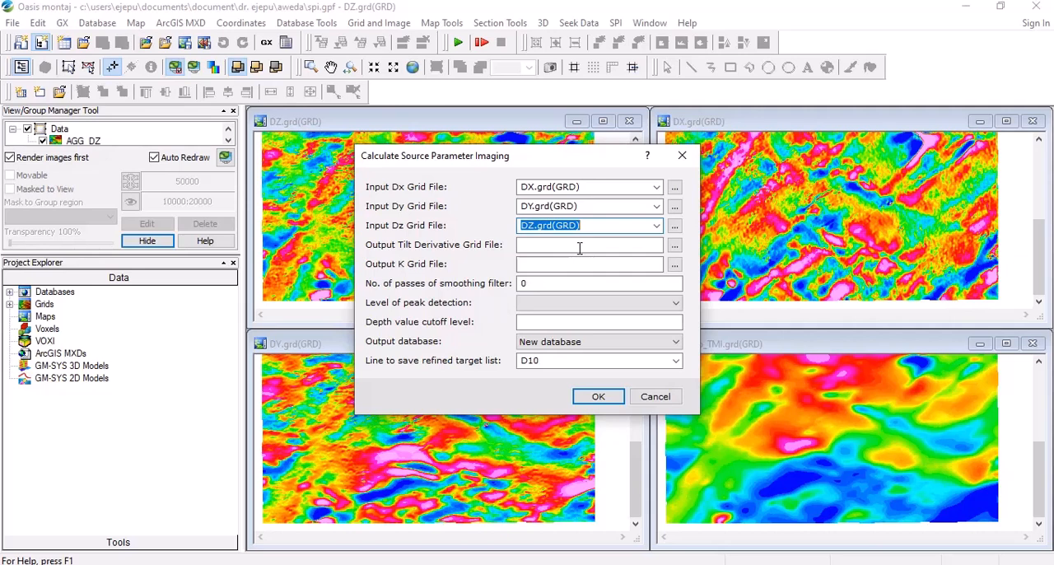
Step: Name the outputs TILT and K_GRID and set peak detection to All 4 Directions
{"action": "type", "text": "TILT"}
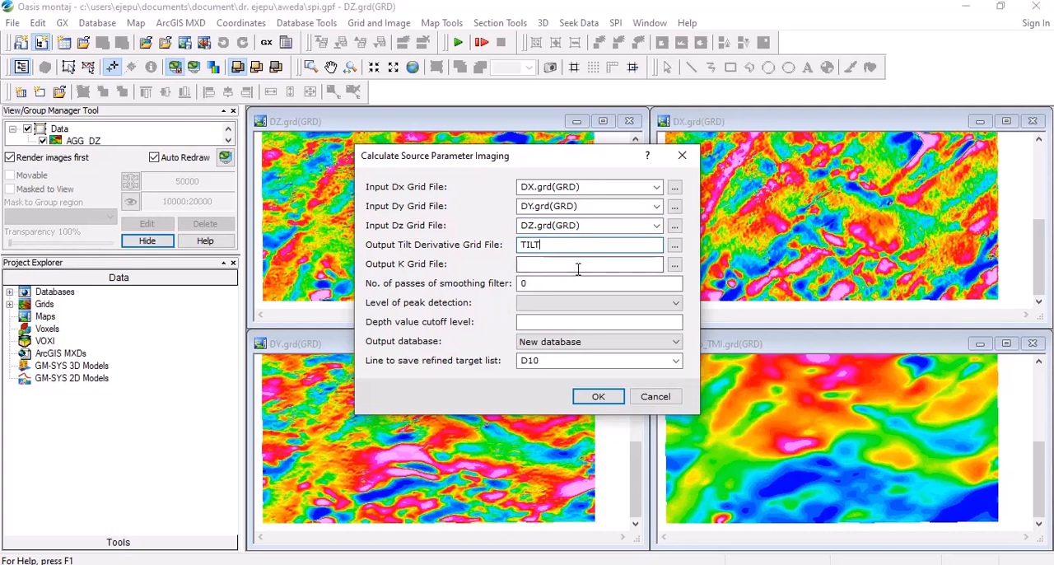
{"action": "type", "text": "K"}
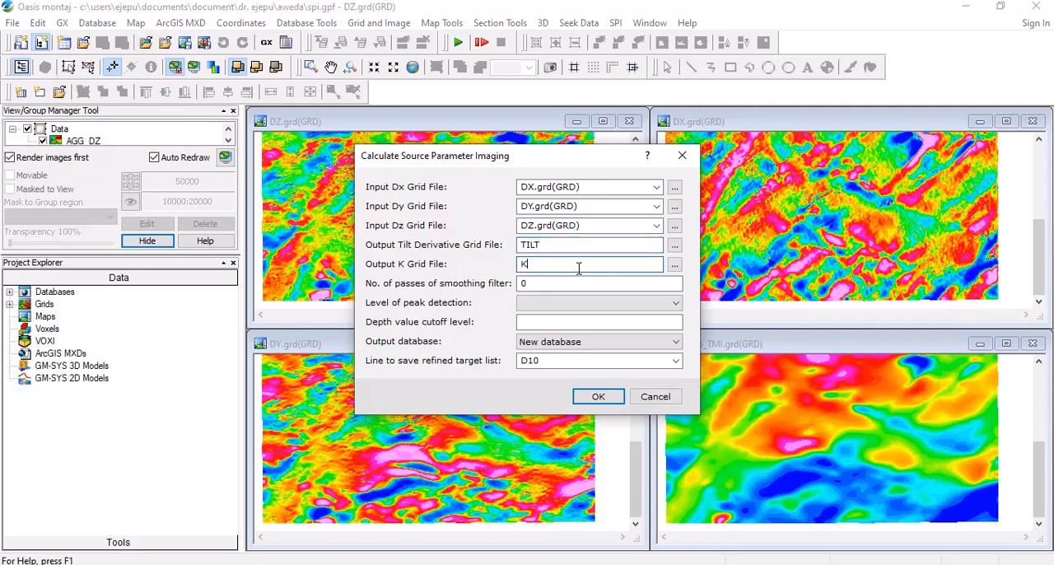
{"action": "type", "text": "_GR"}
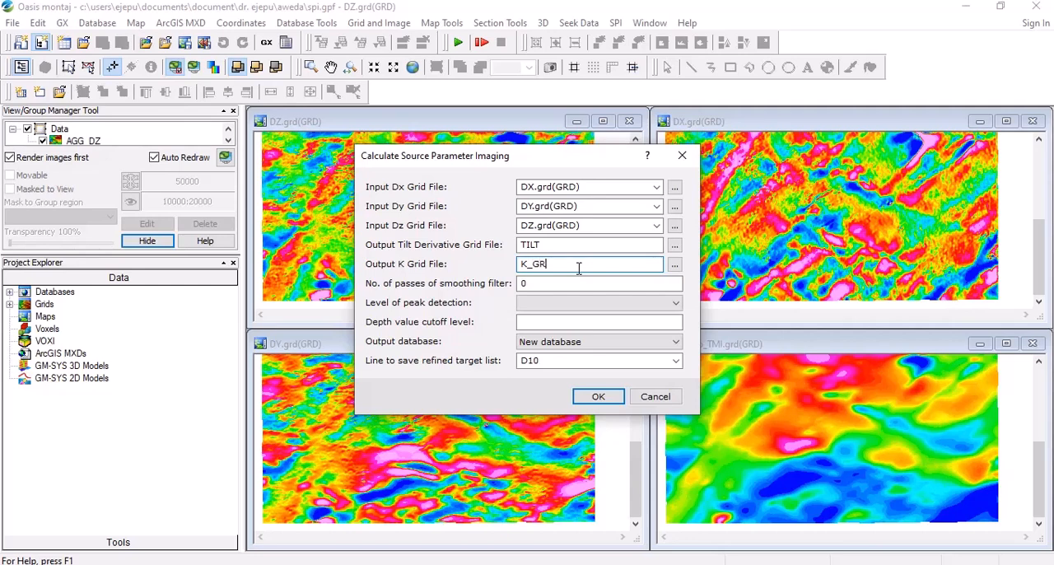
{"action": "type", "text": "ID"}
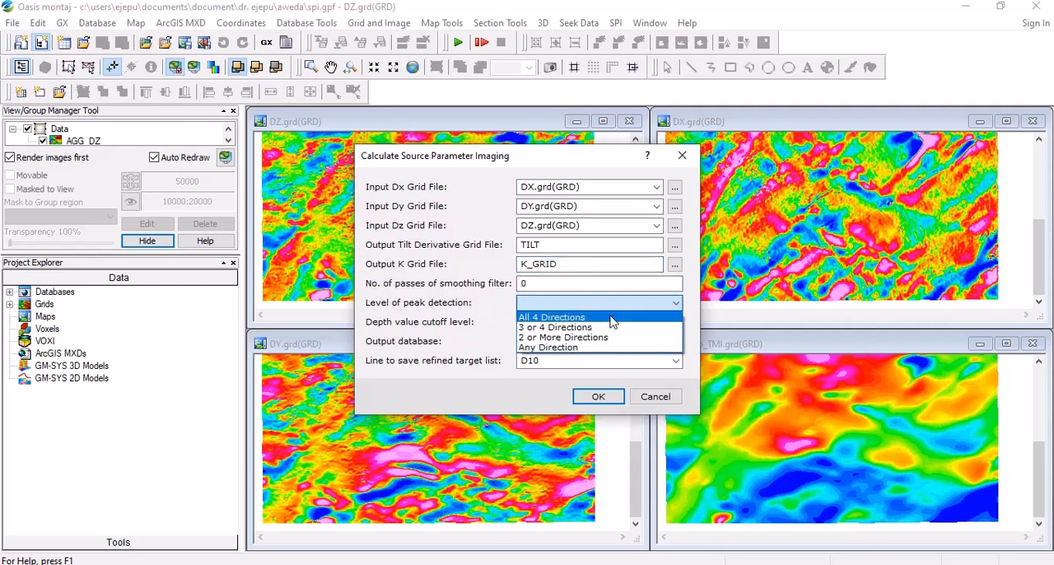
{"action": "left_click", "coordinate": [550, 316]}
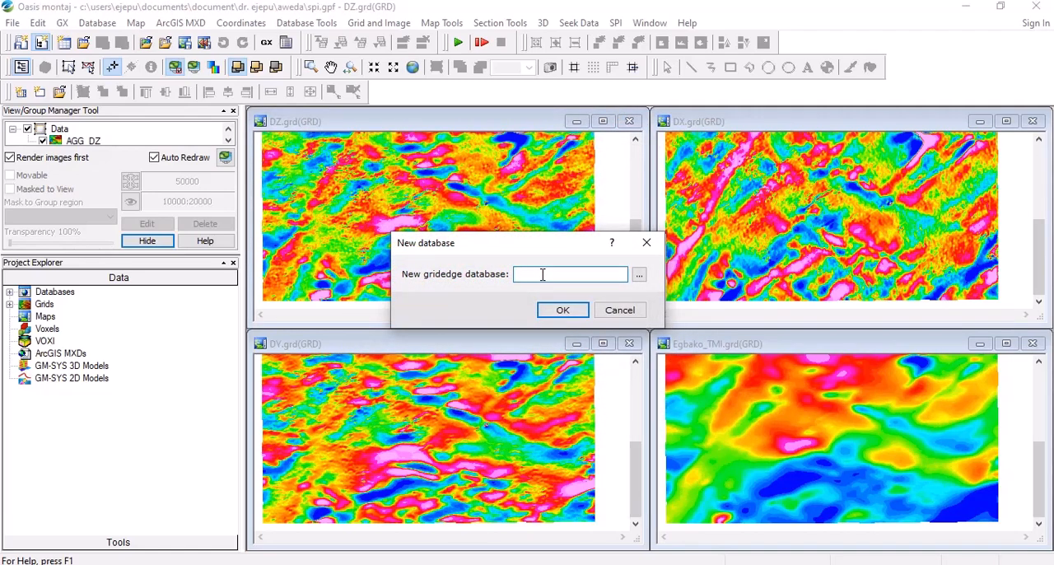
Step: Name the new gridded database SPI and run the SPI calculation into it
{"action": "type", "text": "SPI"}
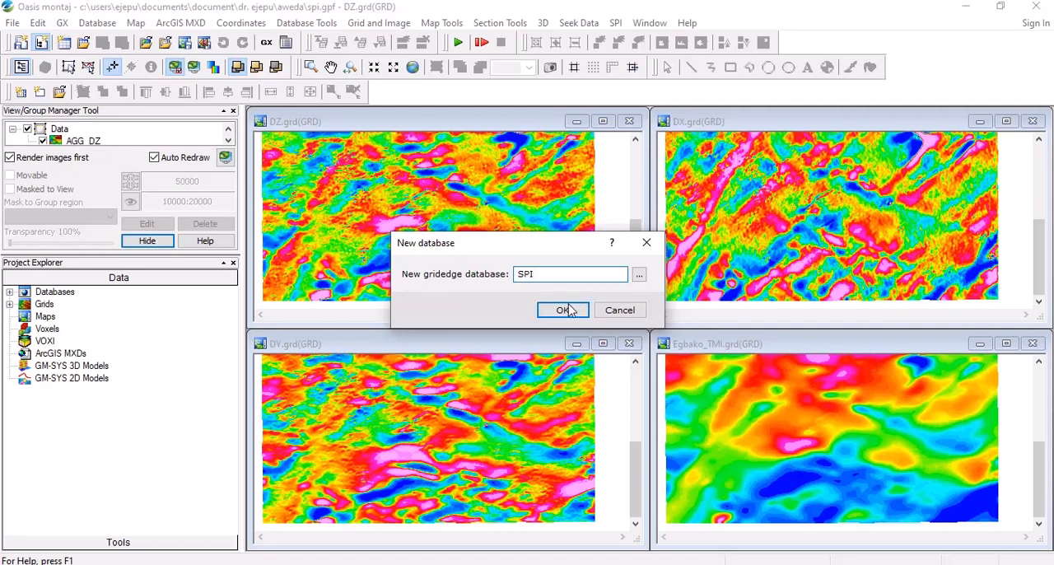
{"action": "left_click", "coordinate": [563, 310]}
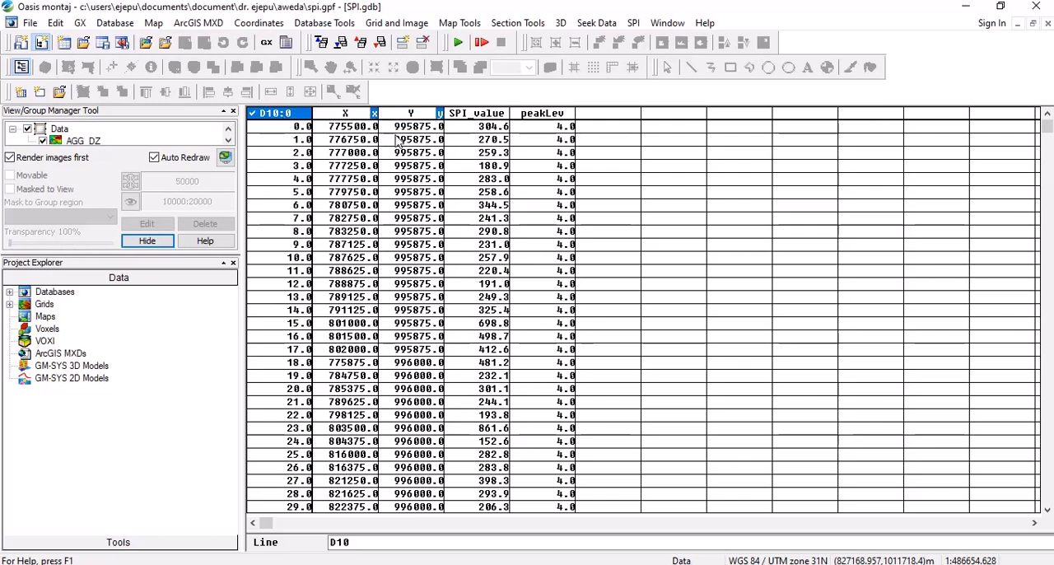
{"action": "mouse_move", "coordinate": [470, 134]}
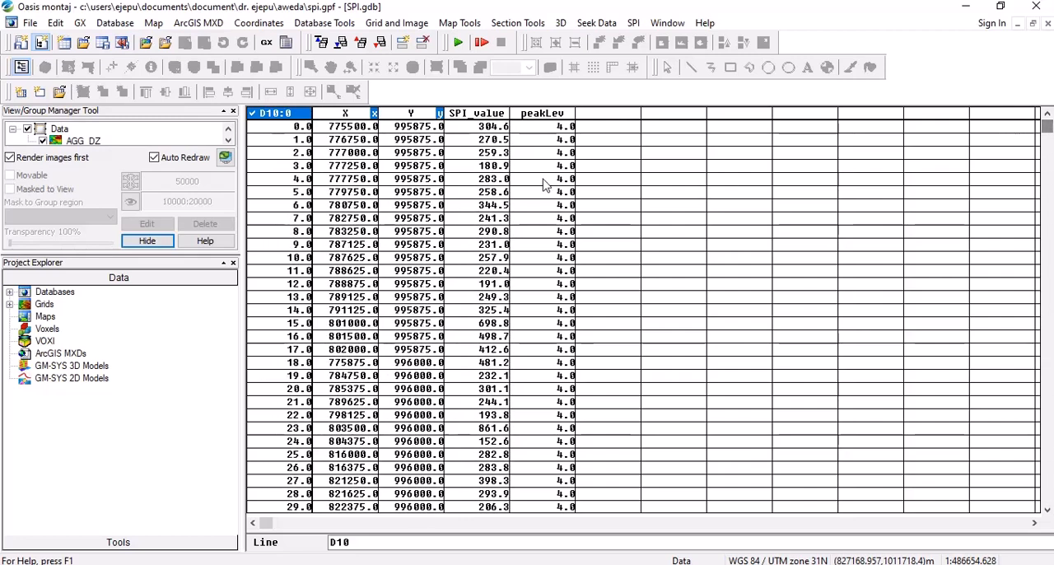
{"action": "mouse_move", "coordinate": [550, 138]}
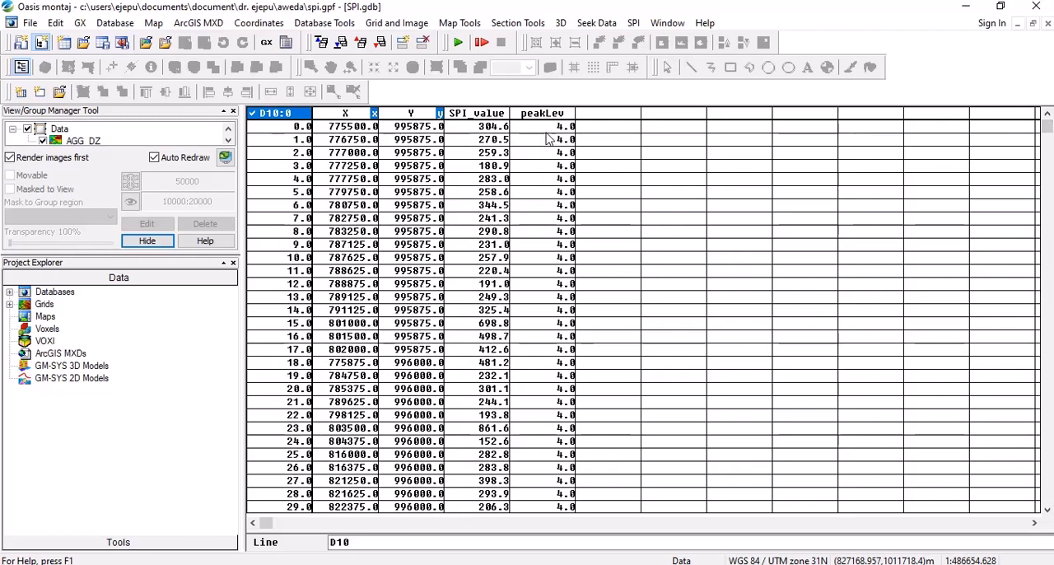
{"action": "mouse_move", "coordinate": [491, 168]}
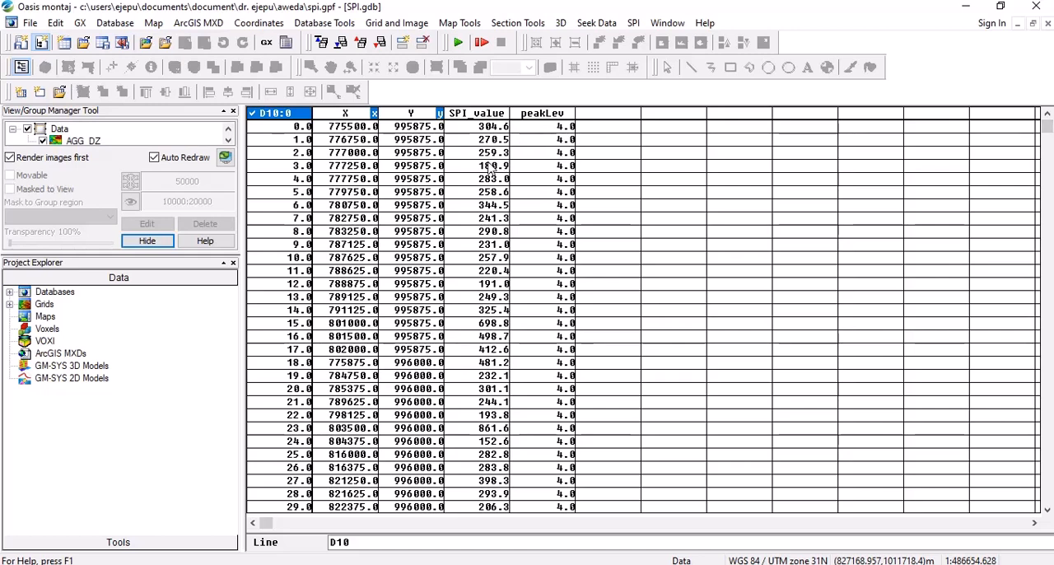
{"action": "mouse_move", "coordinate": [462, 158]}
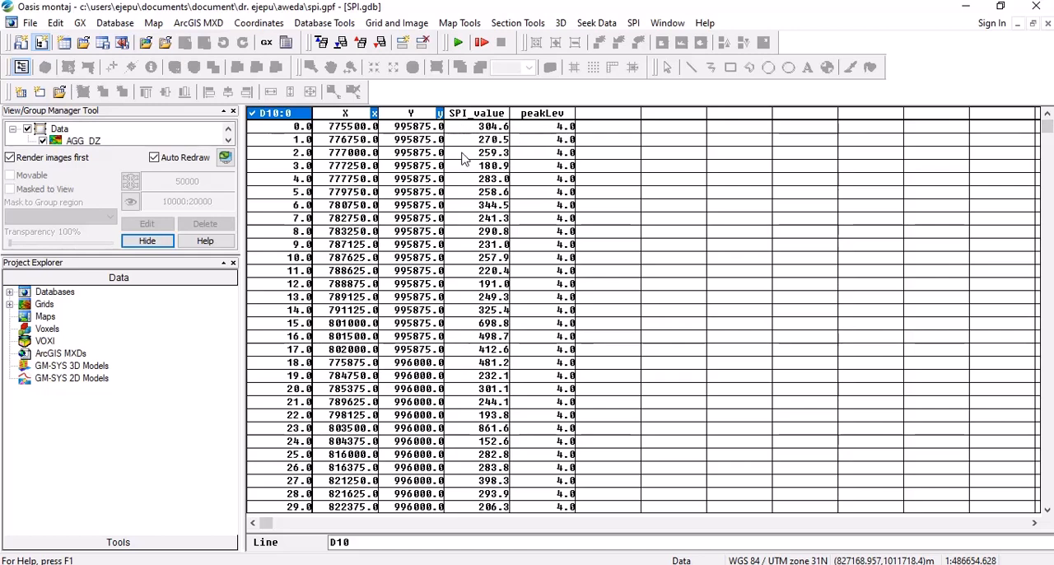
Step: Start minimum curvature gridding on the SPI database
{"action": "left_click", "coordinate": [395, 23]}
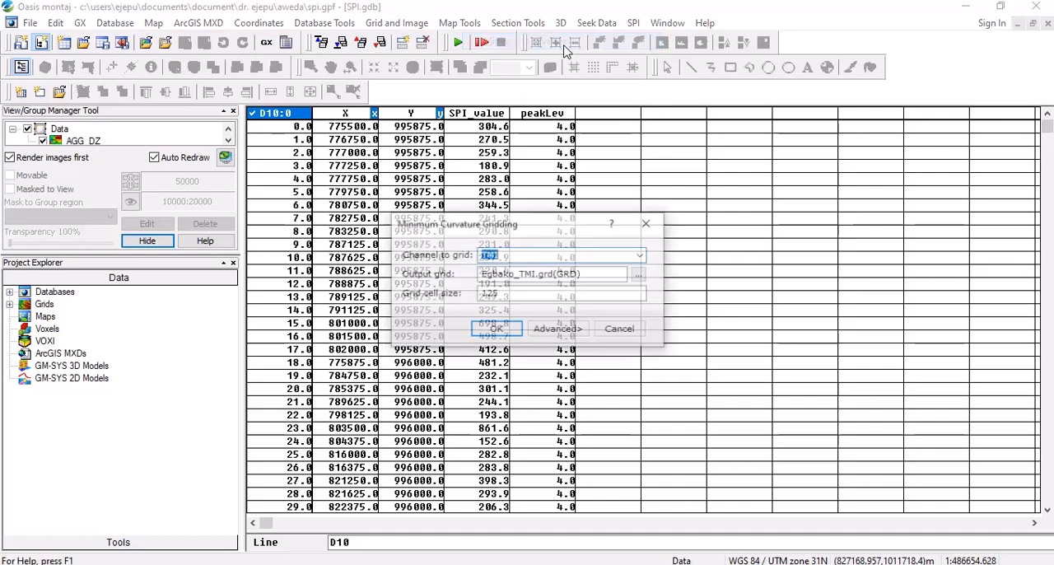
Step: Grid the SPI_value channel into a new SPI grid with cell size 125 and display it
{"action": "left_click", "coordinate": [639, 253]}
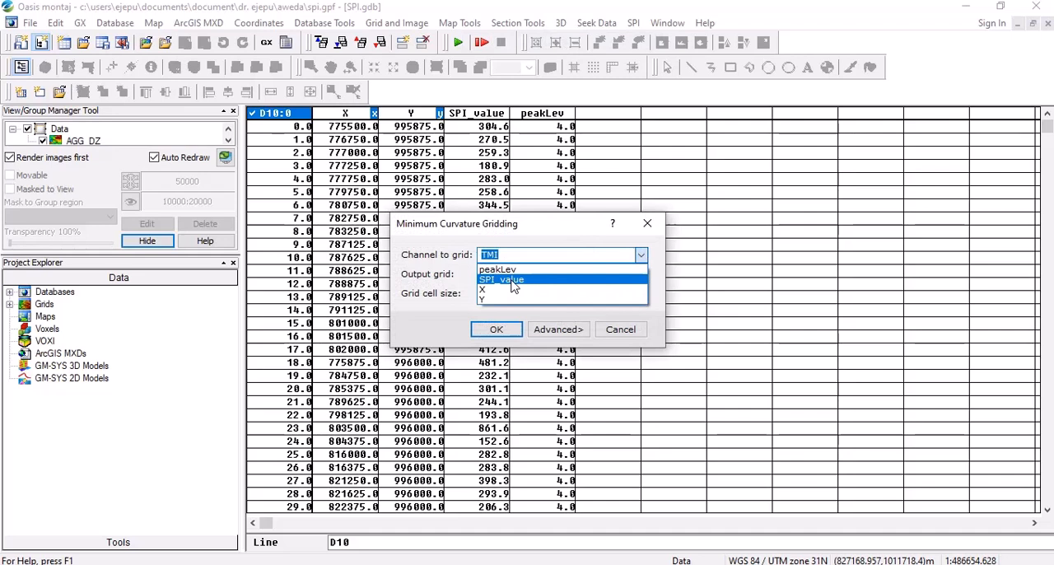
{"action": "left_click", "coordinate": [500, 280]}
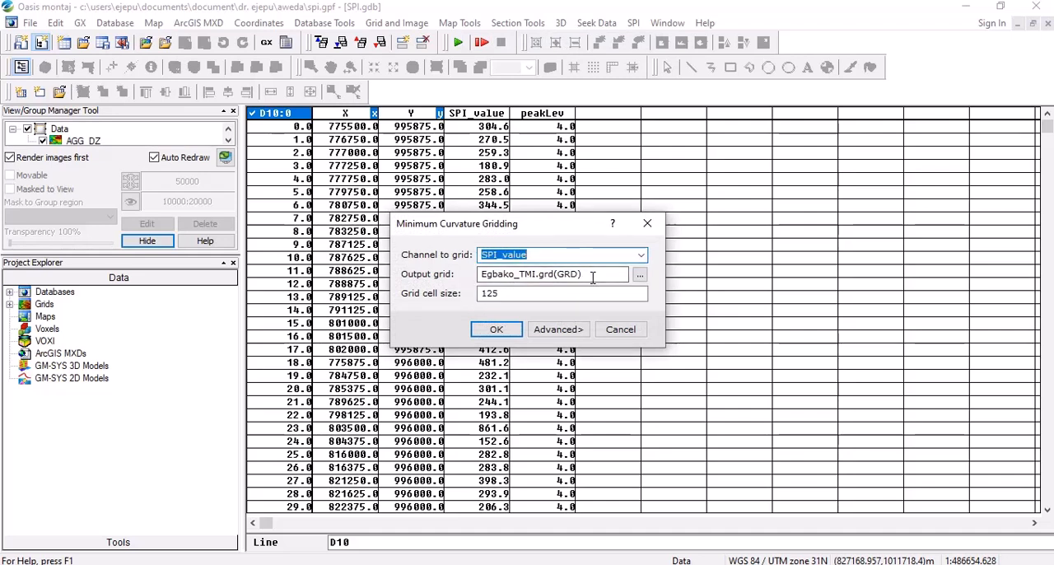
{"action": "type", "text": "SPI"}
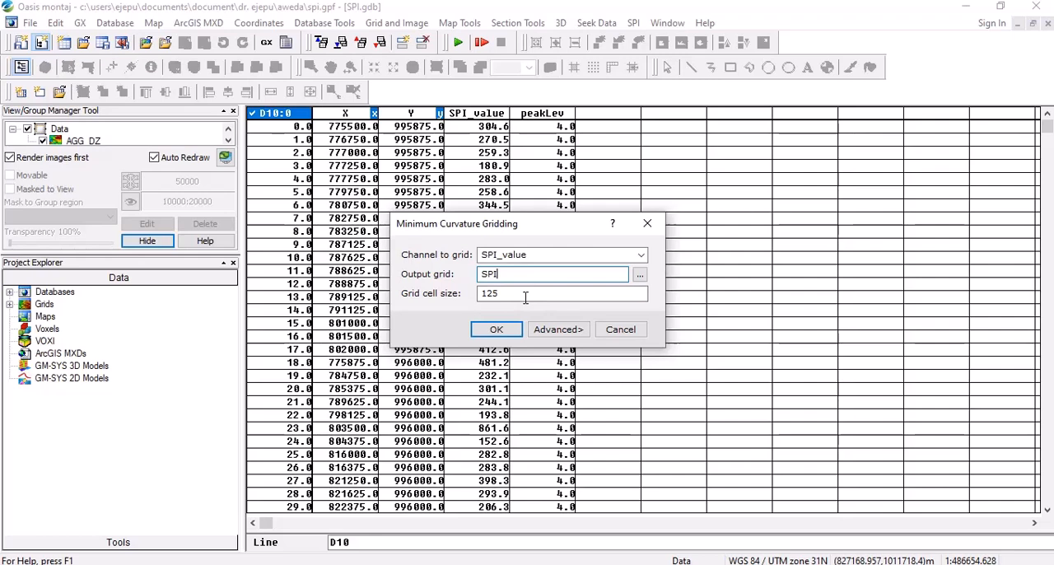
{"action": "left_click", "coordinate": [495, 330]}
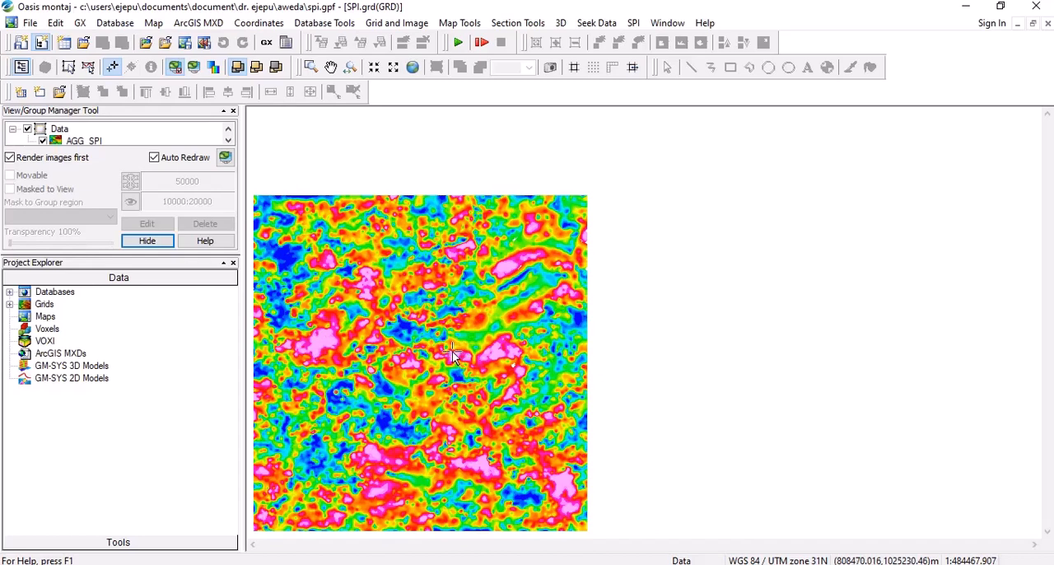
{"action": "mouse_move", "coordinate": [322, 23]}
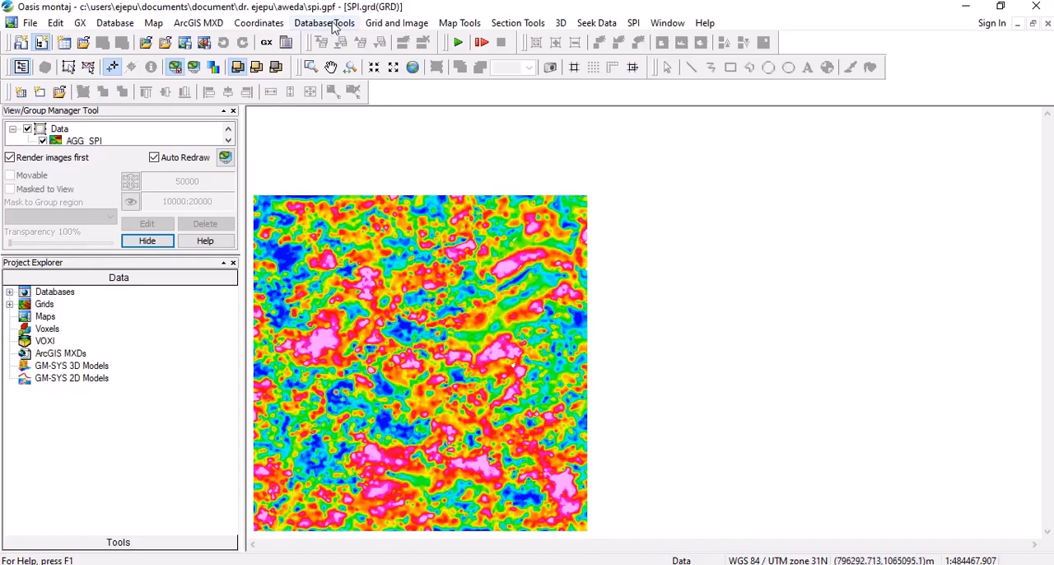
{"action": "left_click", "coordinate": [395, 24]}
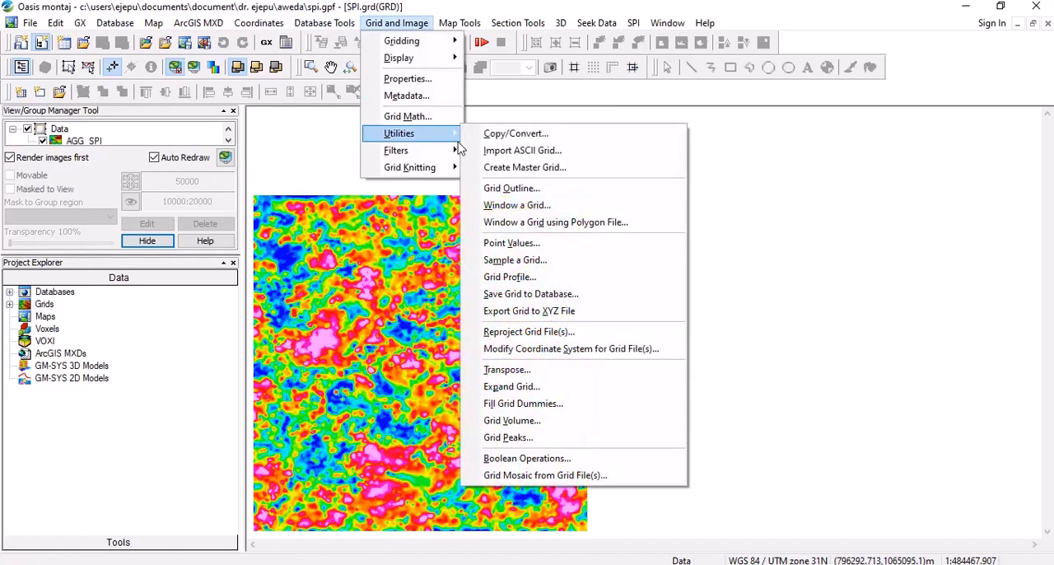
Step: Set up the Point Values utility to query SPI.grd at picked map locations
{"action": "left_click", "coordinate": [510, 242]}
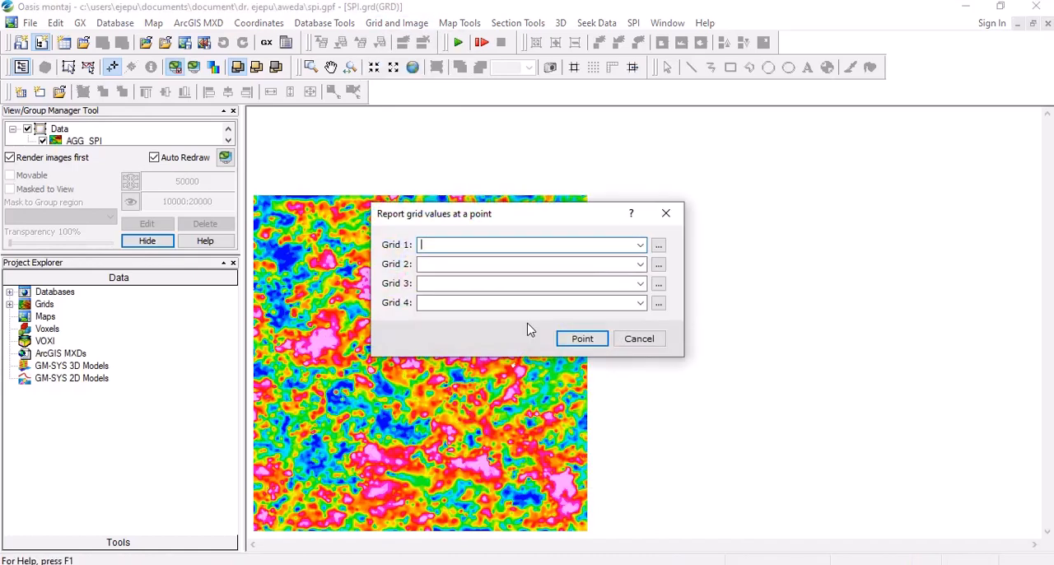
{"action": "left_click", "coordinate": [639, 243]}
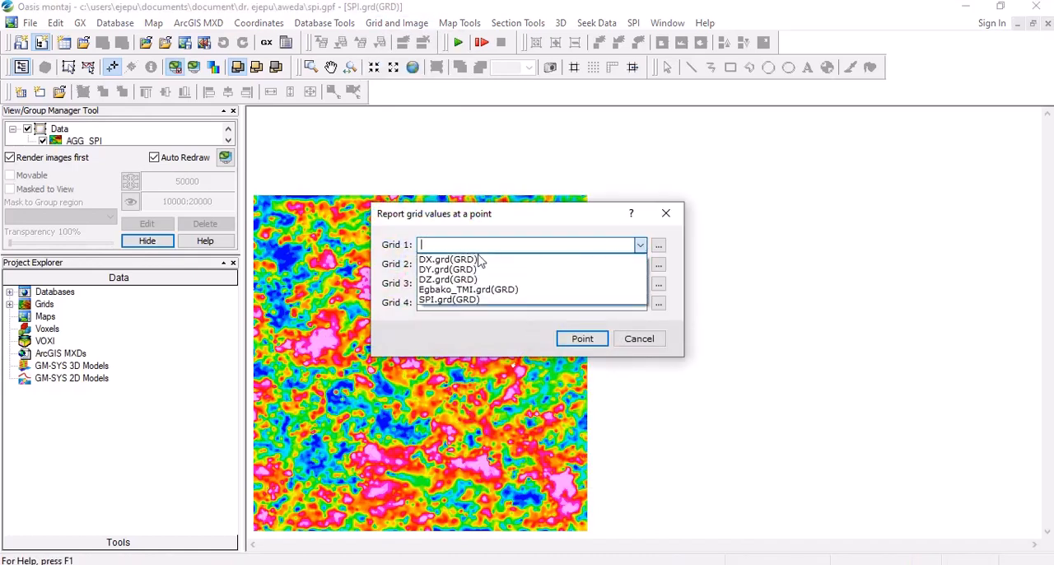
{"action": "left_click", "coordinate": [448, 300]}
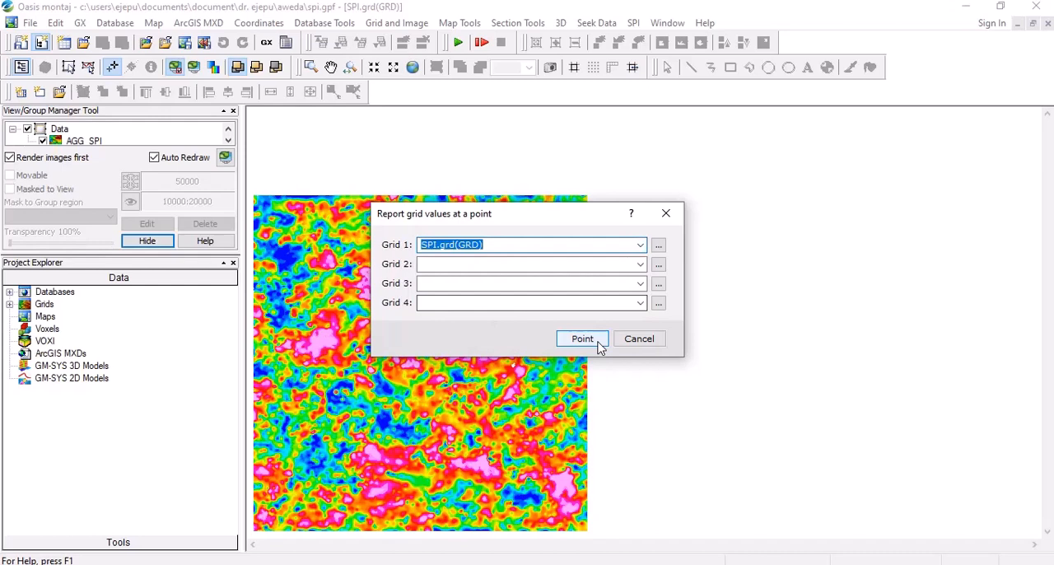
{"action": "left_click", "coordinate": [583, 339]}
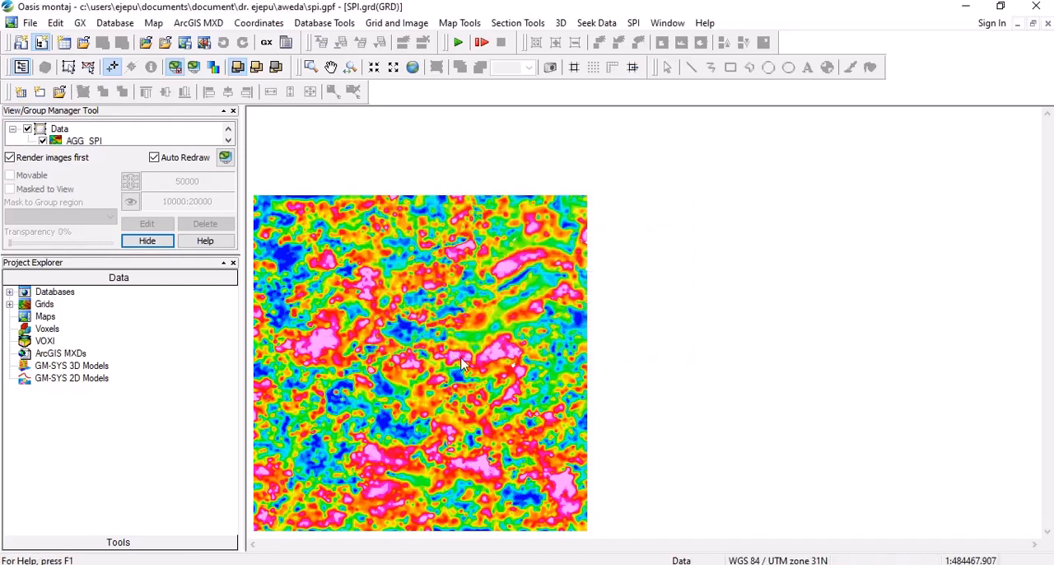
Step: Query SPI depths at map points, reading values such as 1285.28 and 82.64
{"action": "left_click", "coordinate": [462, 366]}
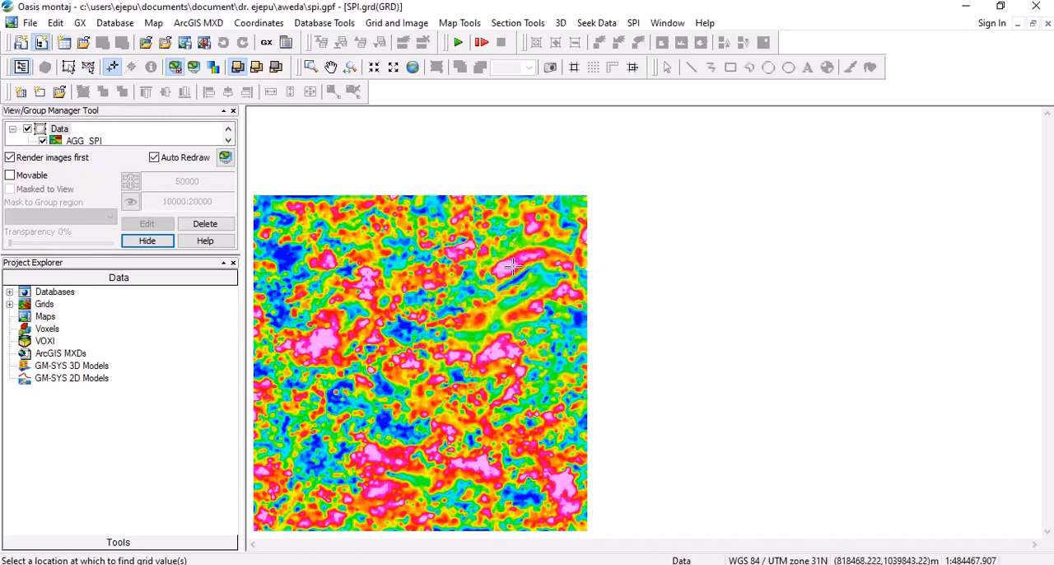
{"action": "left_click", "coordinate": [510, 267]}
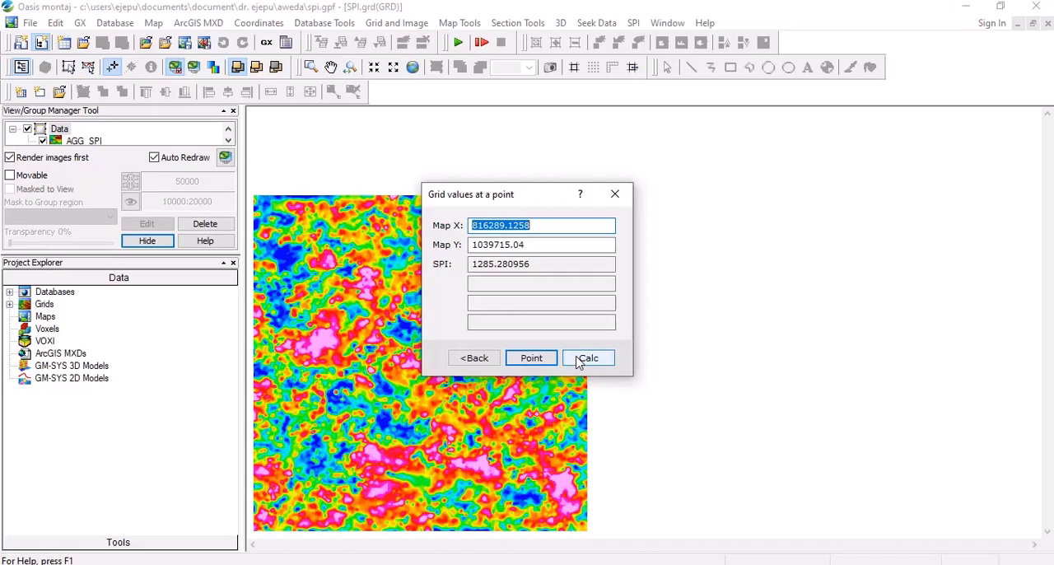
{"action": "mouse_move", "coordinate": [530, 362]}
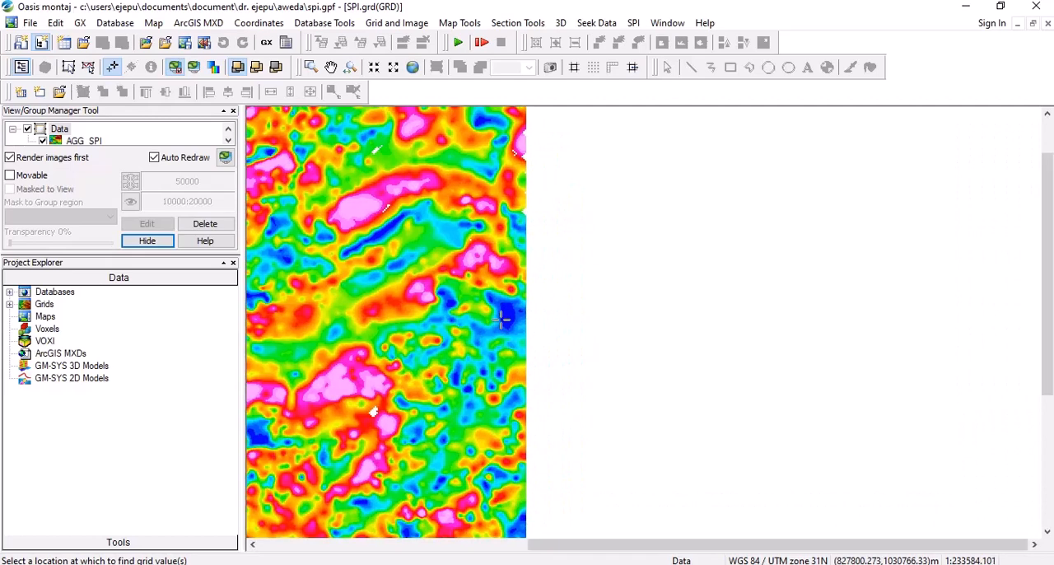
{"action": "left_click", "coordinate": [502, 320]}
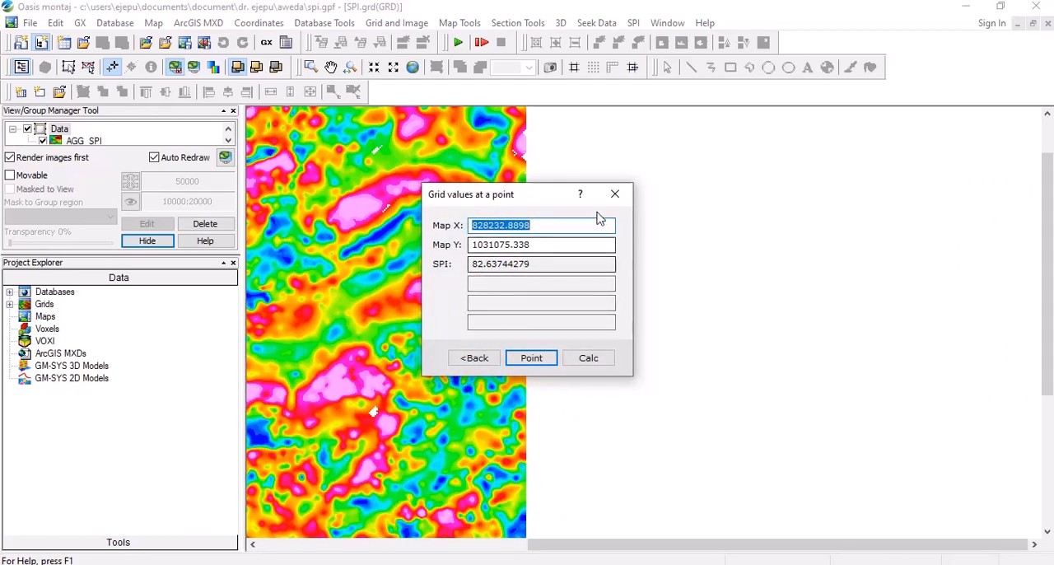
{"action": "left_click", "coordinate": [614, 194]}
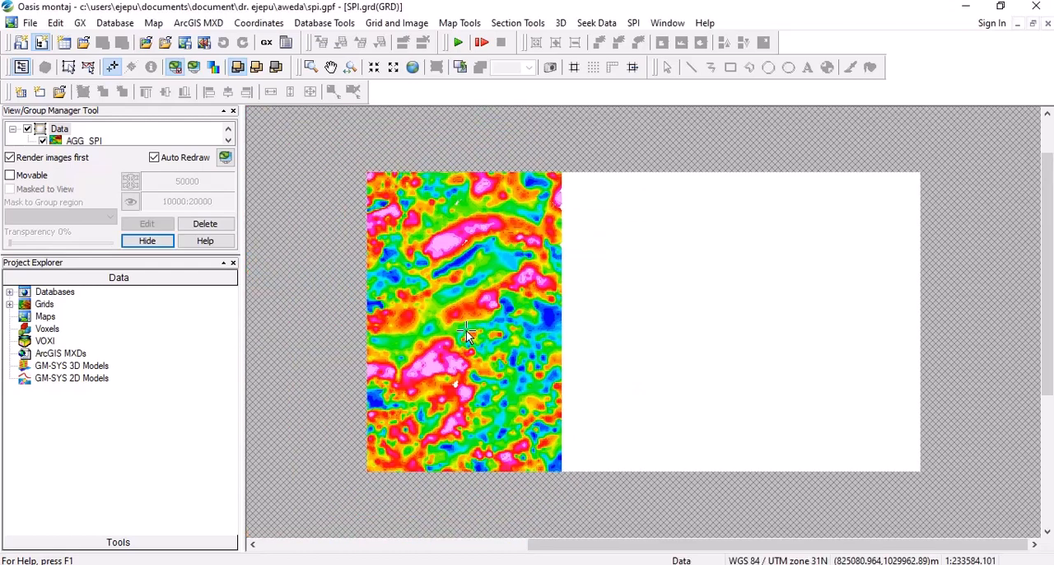